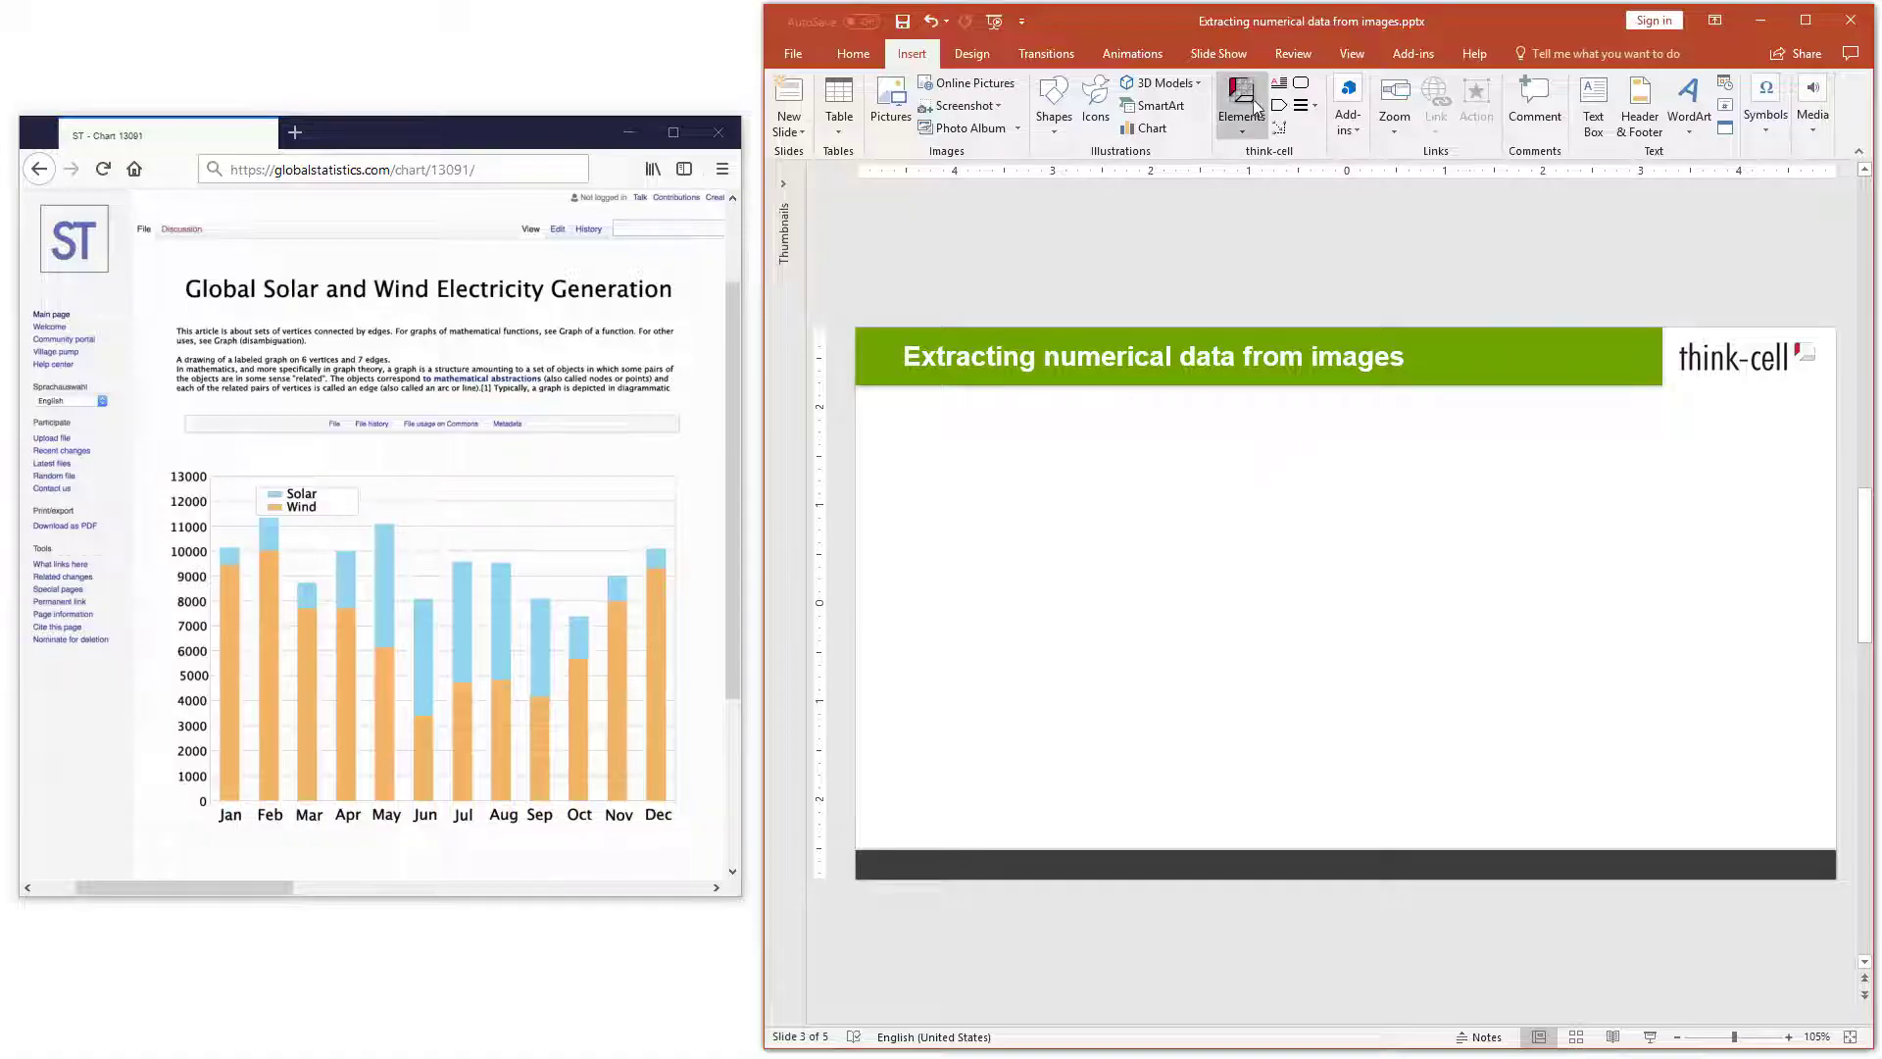
Bring up the think-cell Elements gallery to choose a stacked column chart.
{"action": "left_click", "coordinate": [1239, 102]}
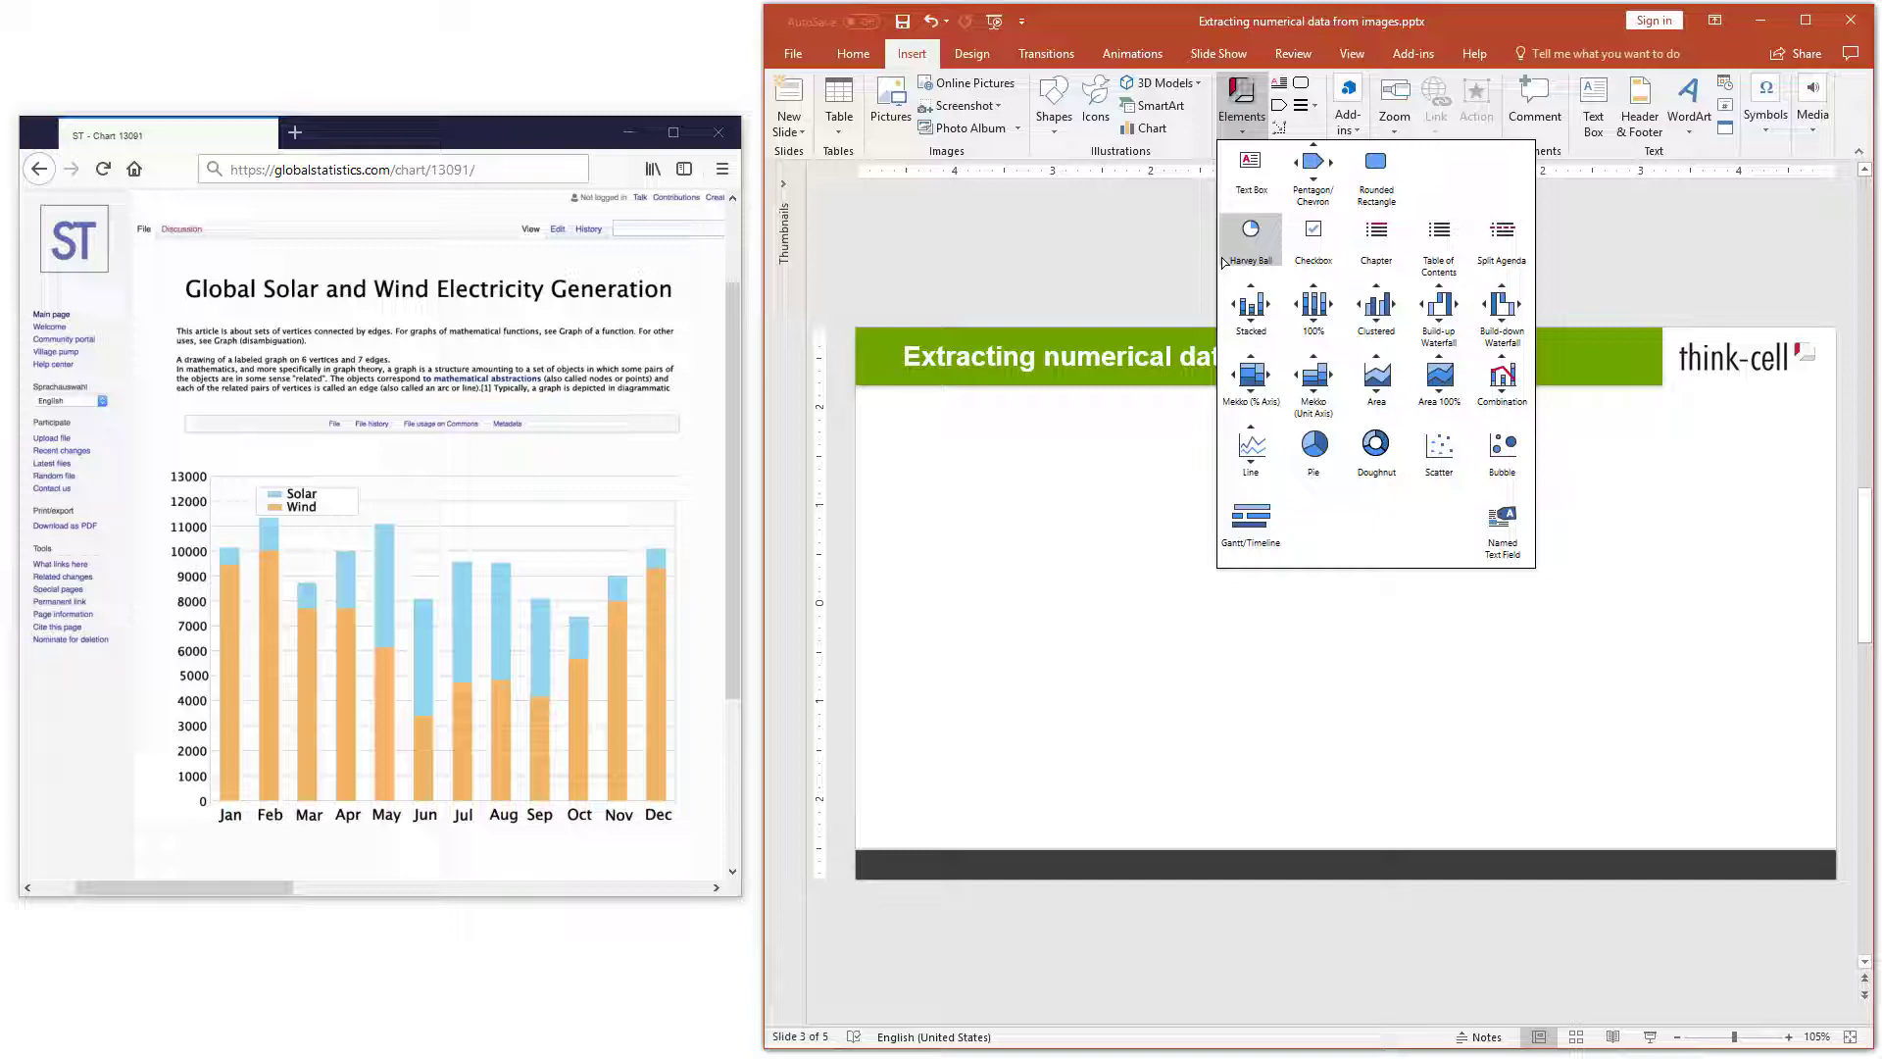
{"action": "mouse_move", "coordinate": [1250, 302]}
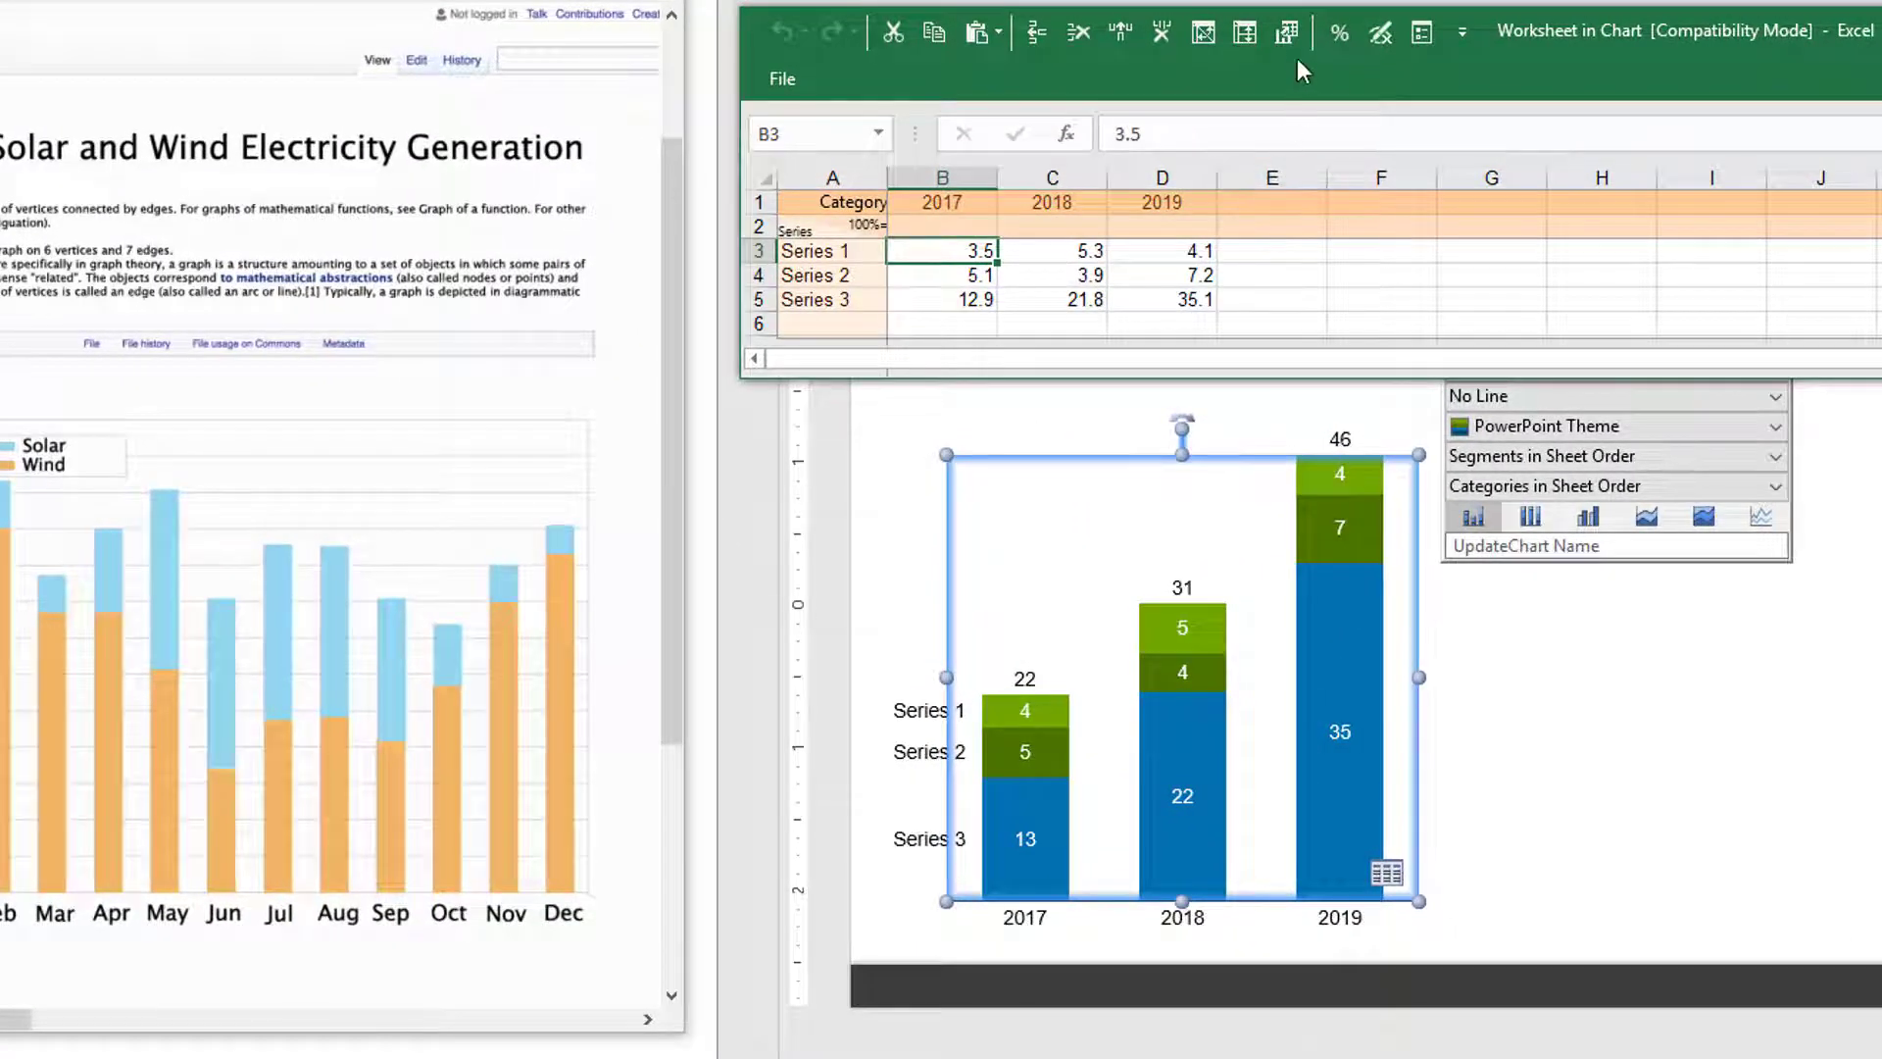
{"action": "mouse_move", "coordinate": [1286, 33]}
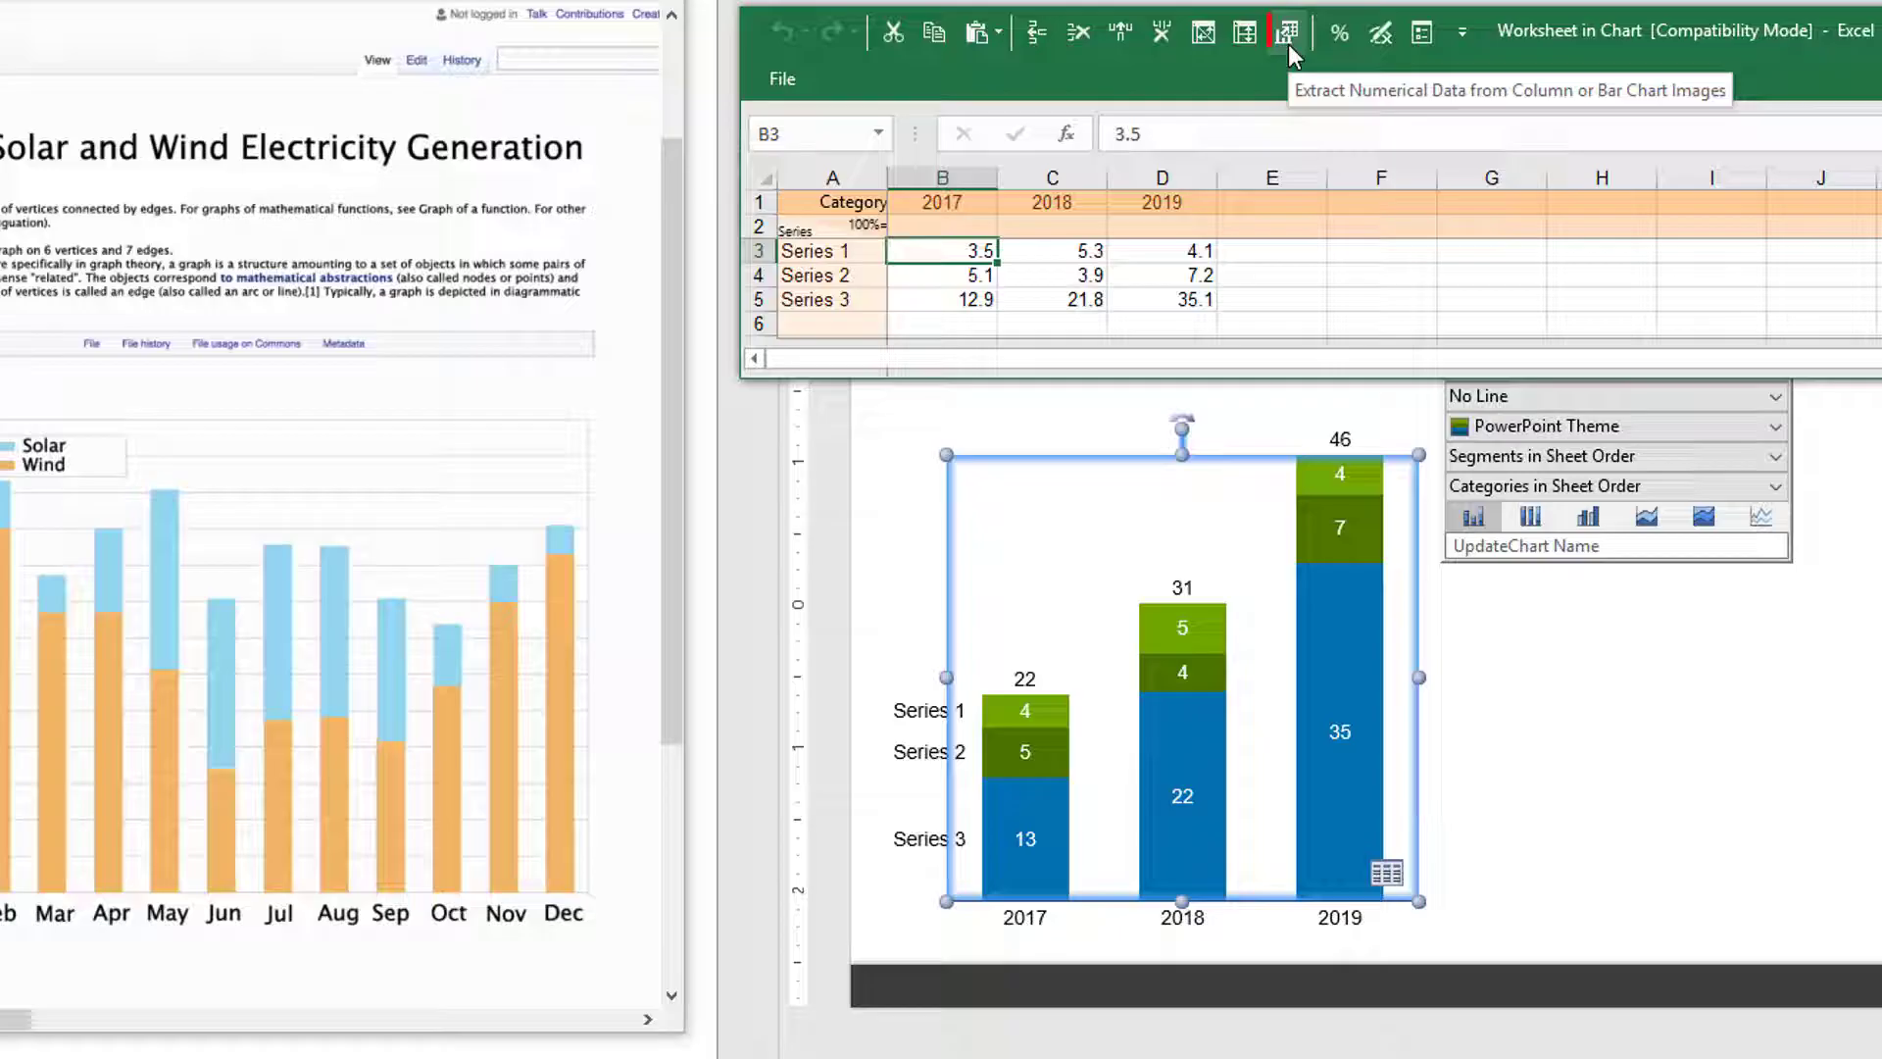
{"action": "mouse_move", "coordinate": [1286, 33]}
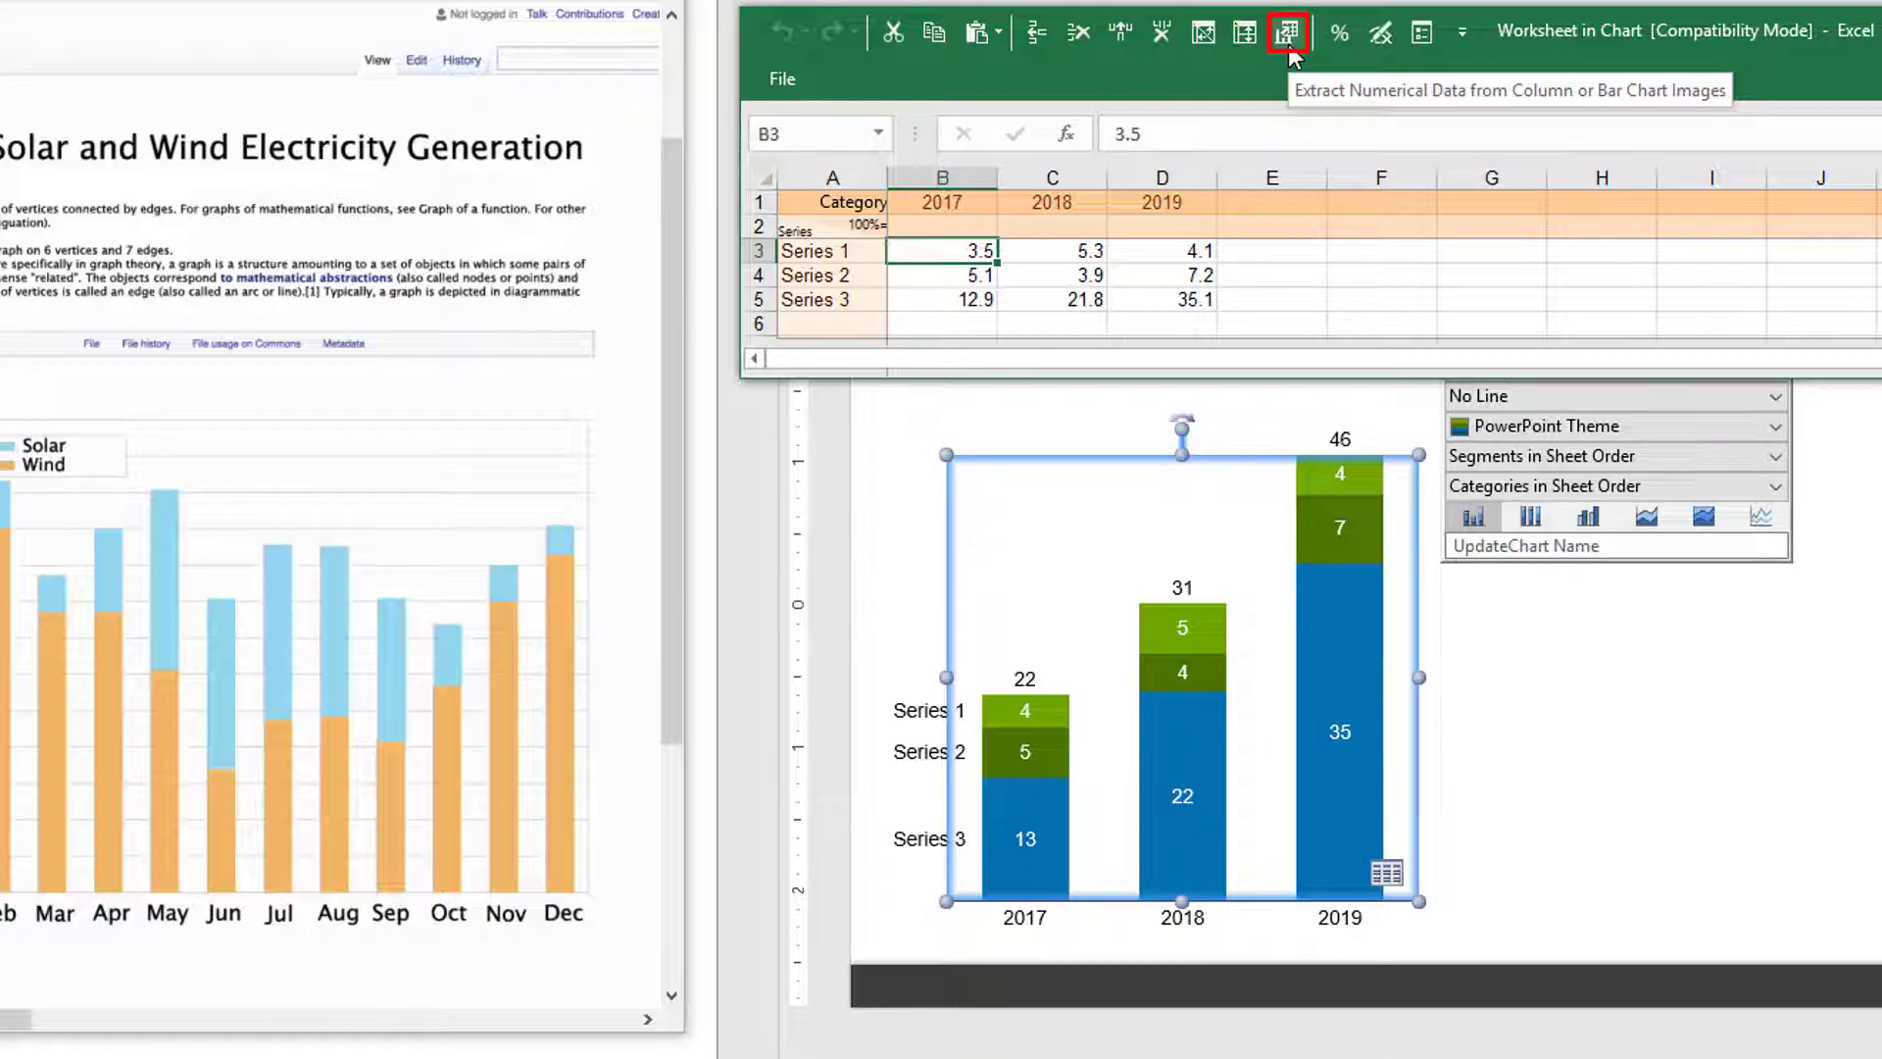
Start 'Extract Numerical Data from Column or Bar Chart Images' from the datasheet toolbar.
{"action": "left_click", "coordinate": [1284, 33]}
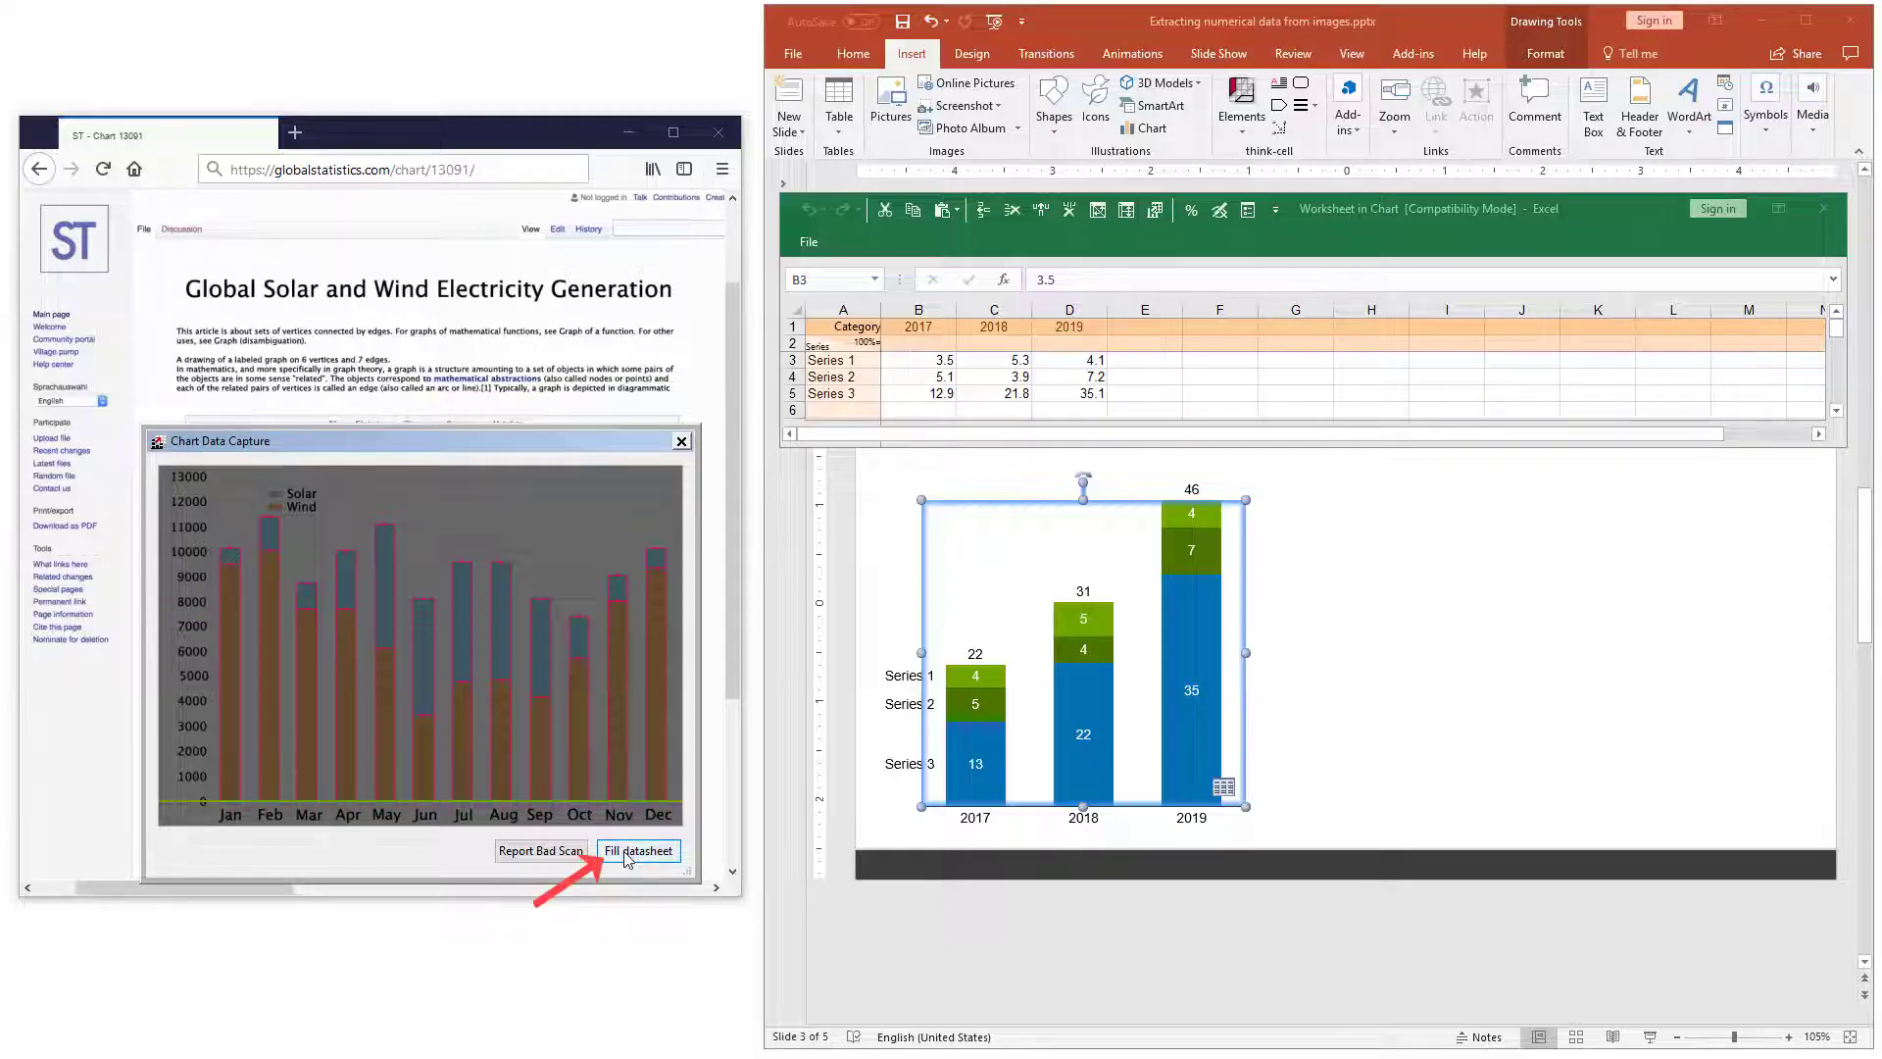
Fill the datasheet with the captured Solar and Wind values, redrawing twelve monthly columns Jan to Dec.
{"action": "left_click", "coordinate": [637, 849]}
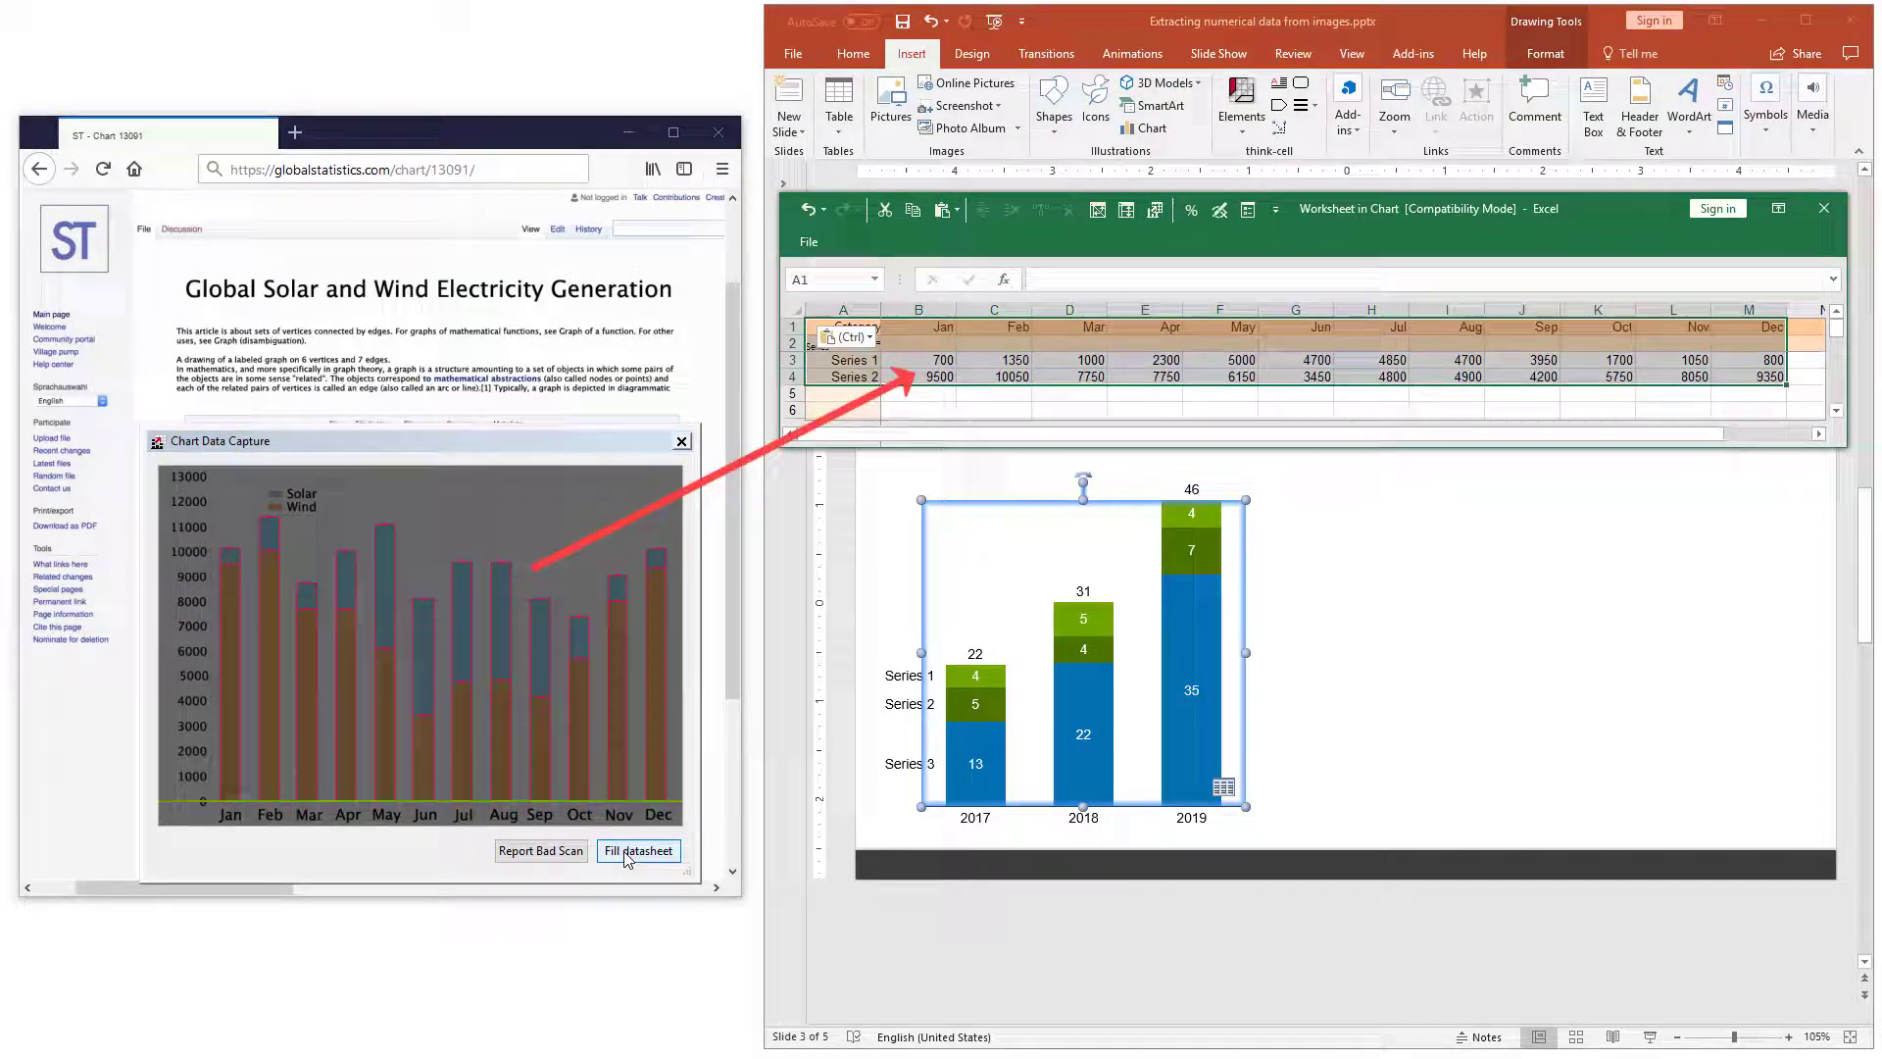
{"action": "left_click", "coordinate": [637, 849]}
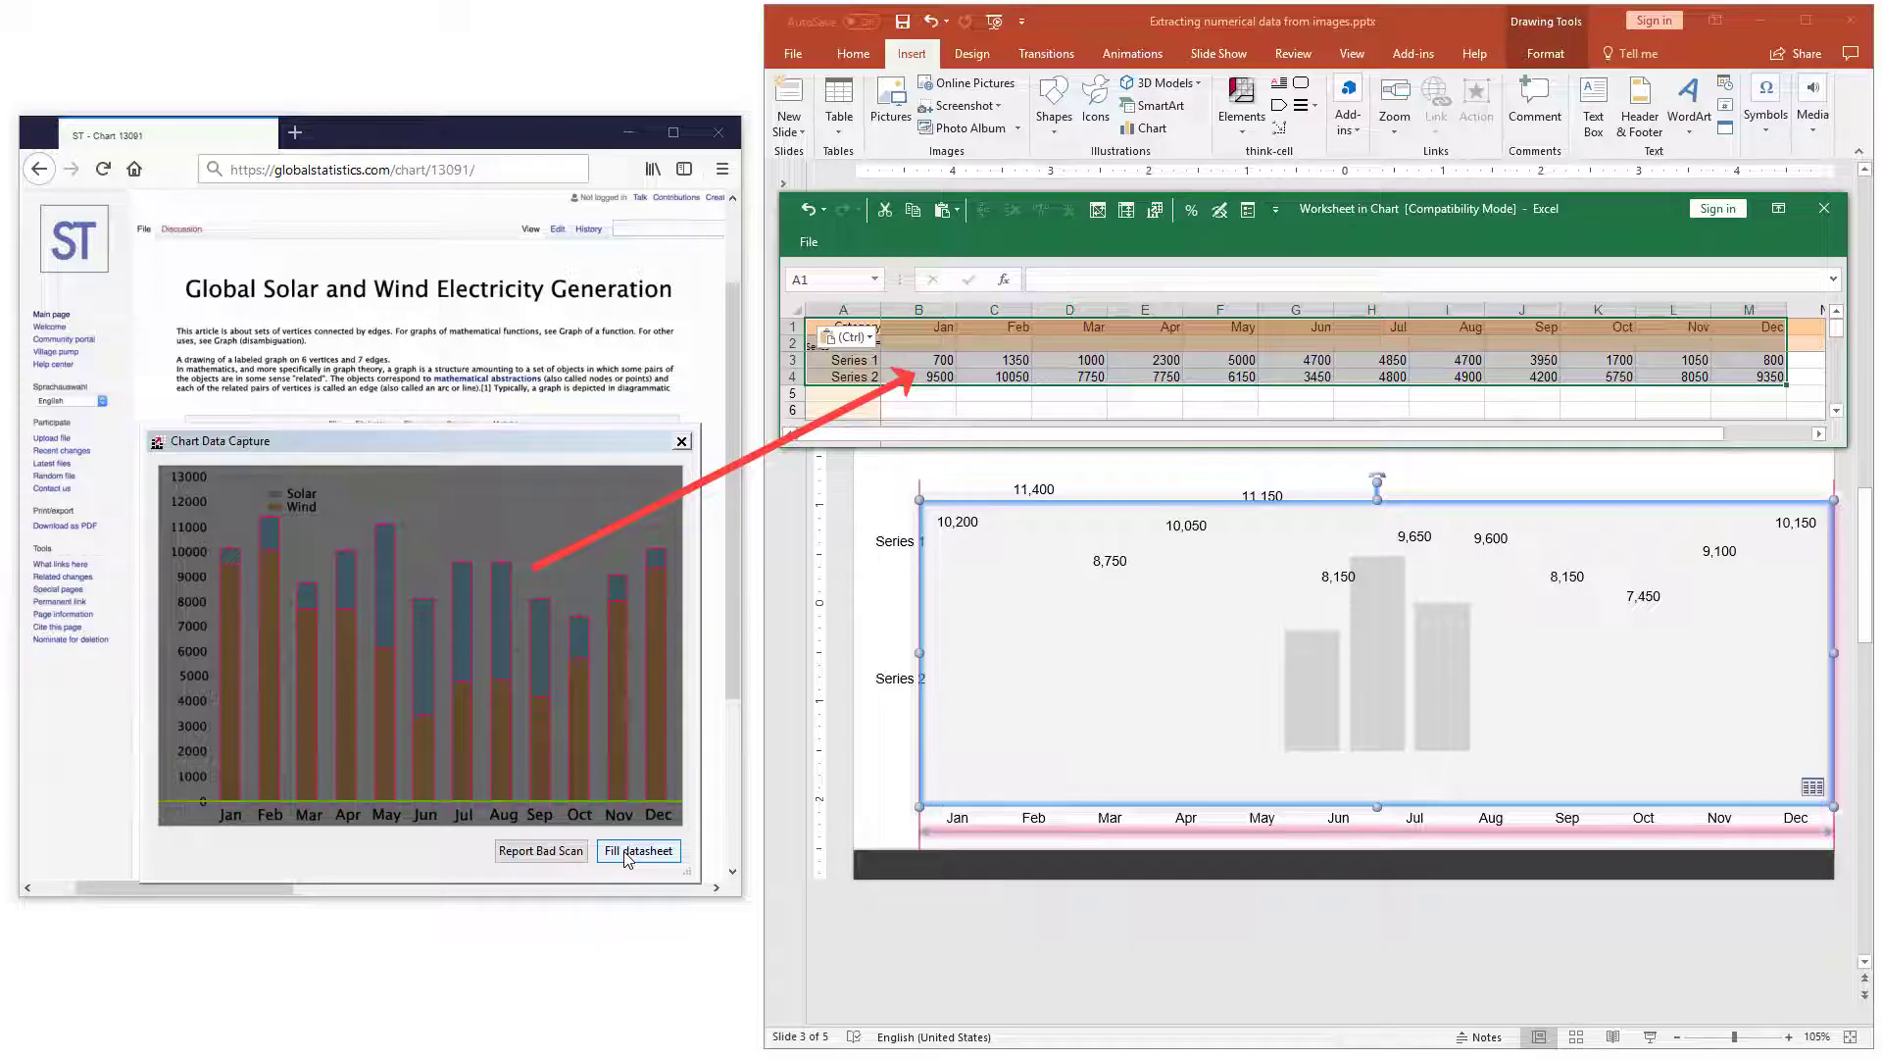
{"action": "left_click", "coordinate": [637, 850]}
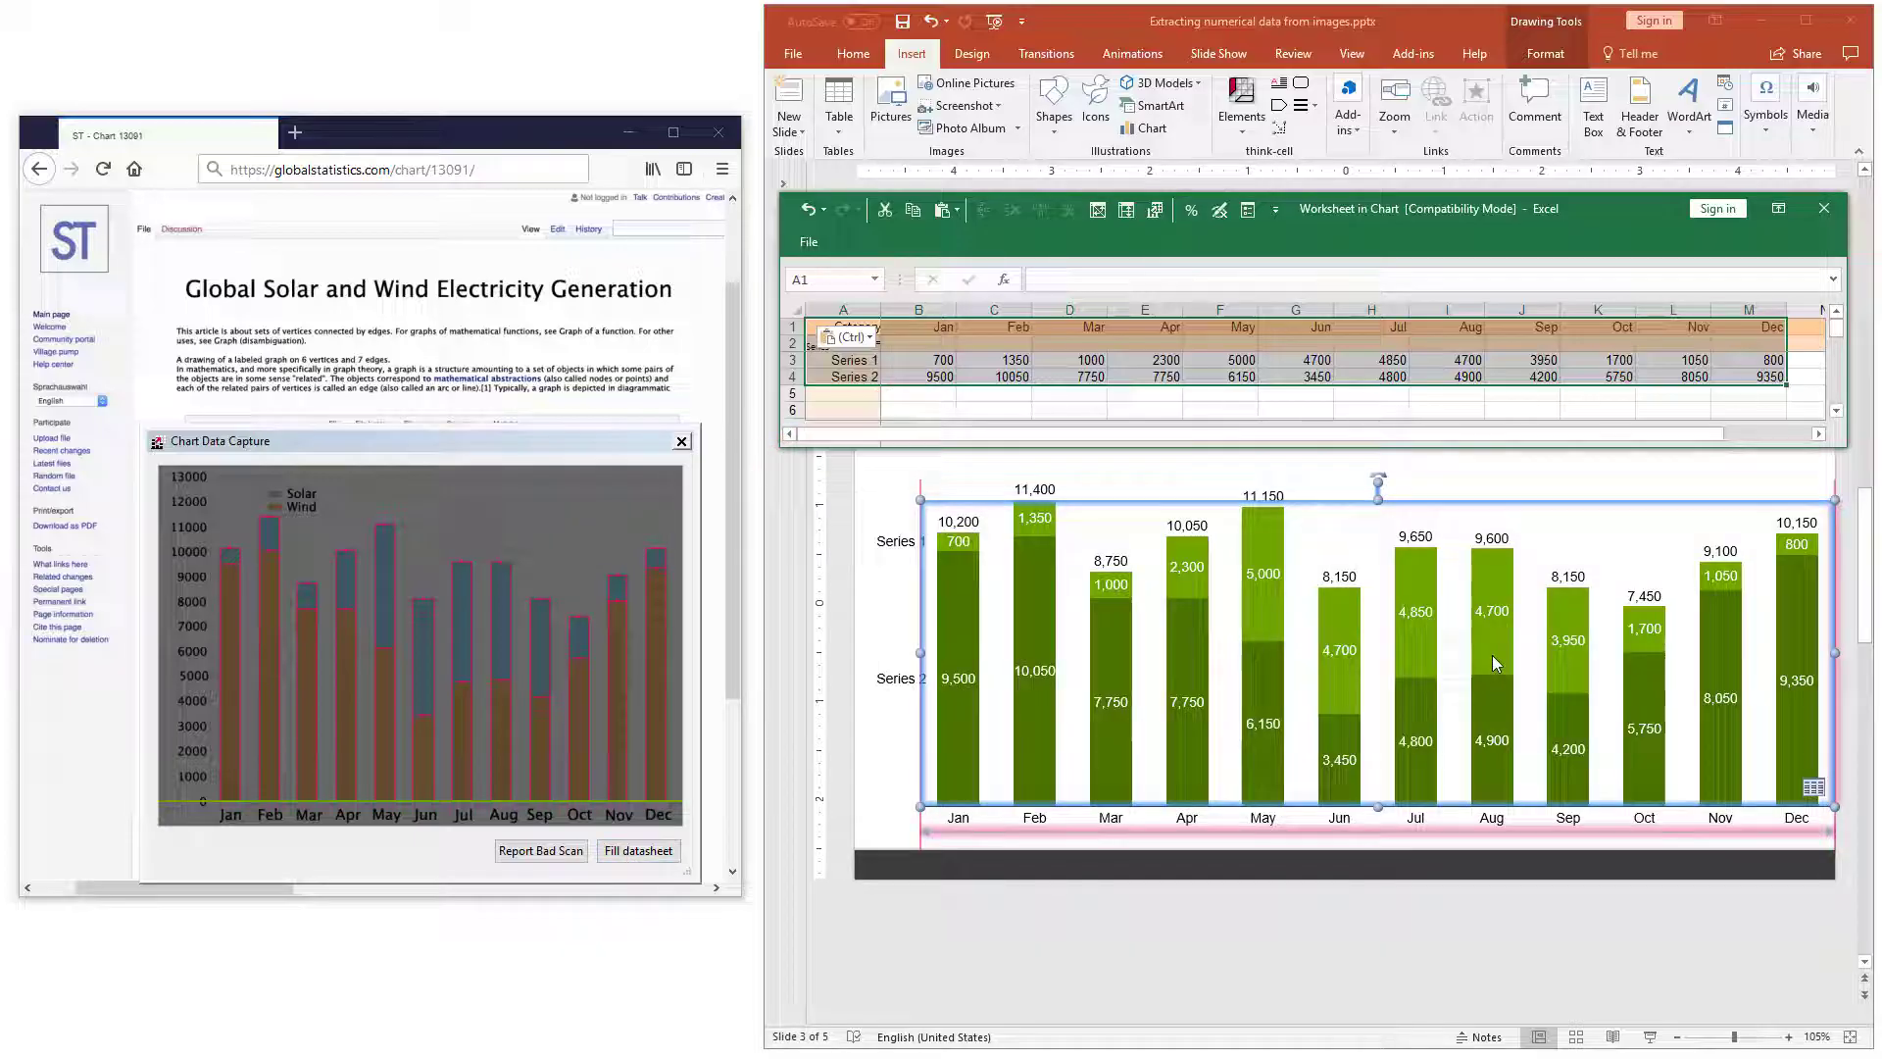
{"action": "left_click", "coordinate": [1823, 208]}
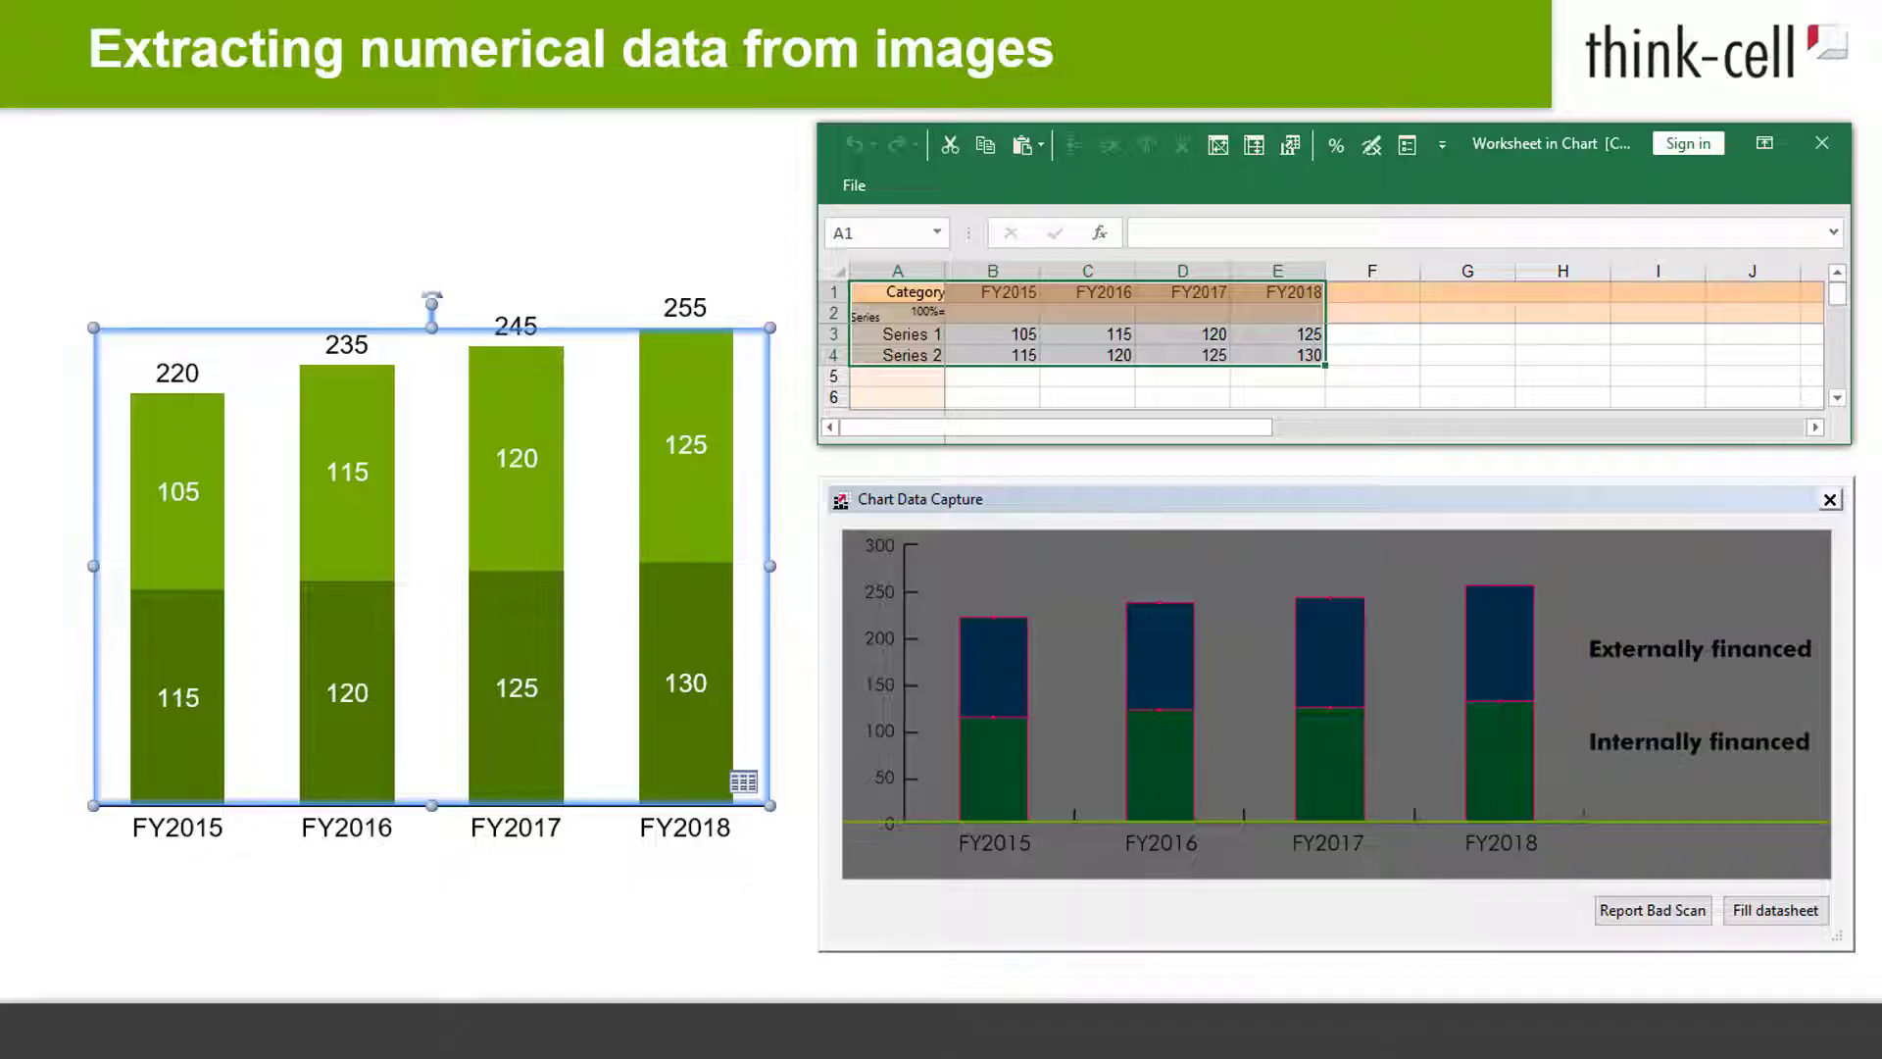
{"action": "mouse_move", "coordinate": [1654, 910]}
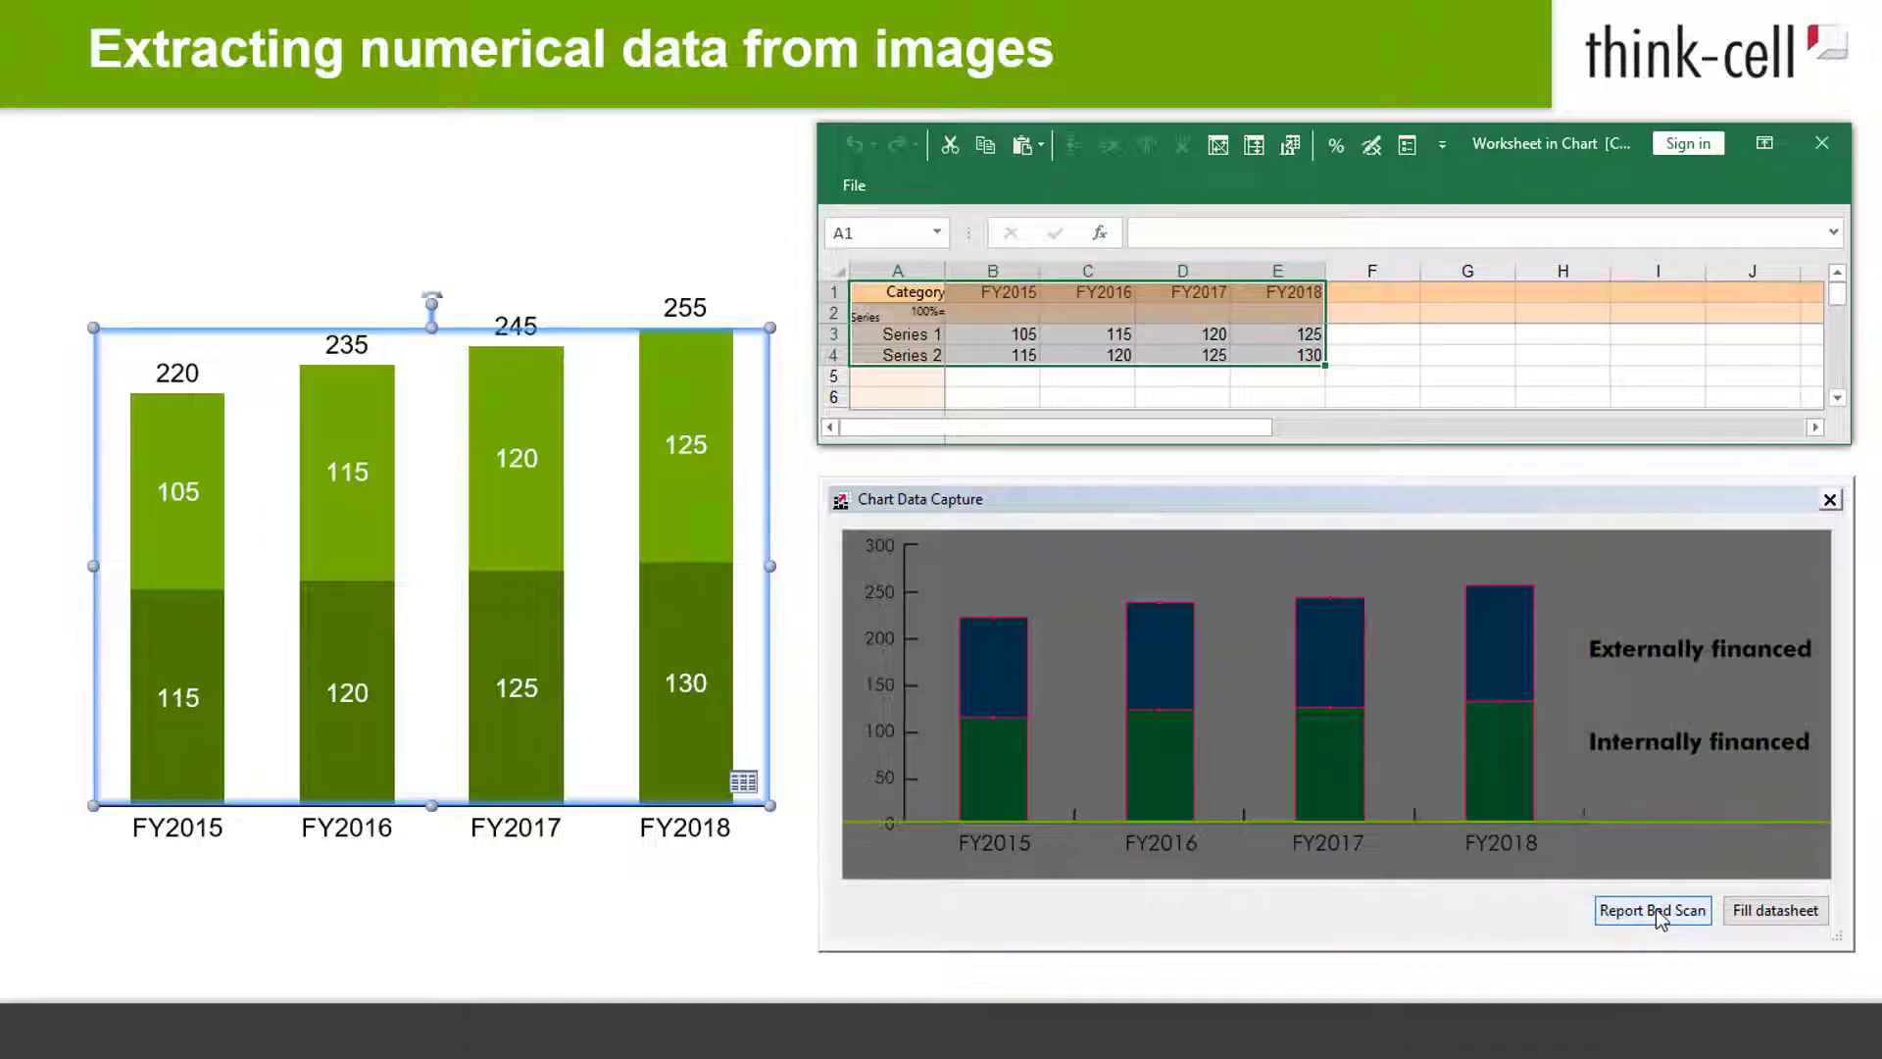
Report the chart as a bad scan, then close the datasheet leaving the finished chart.
{"action": "left_click", "coordinate": [1651, 910]}
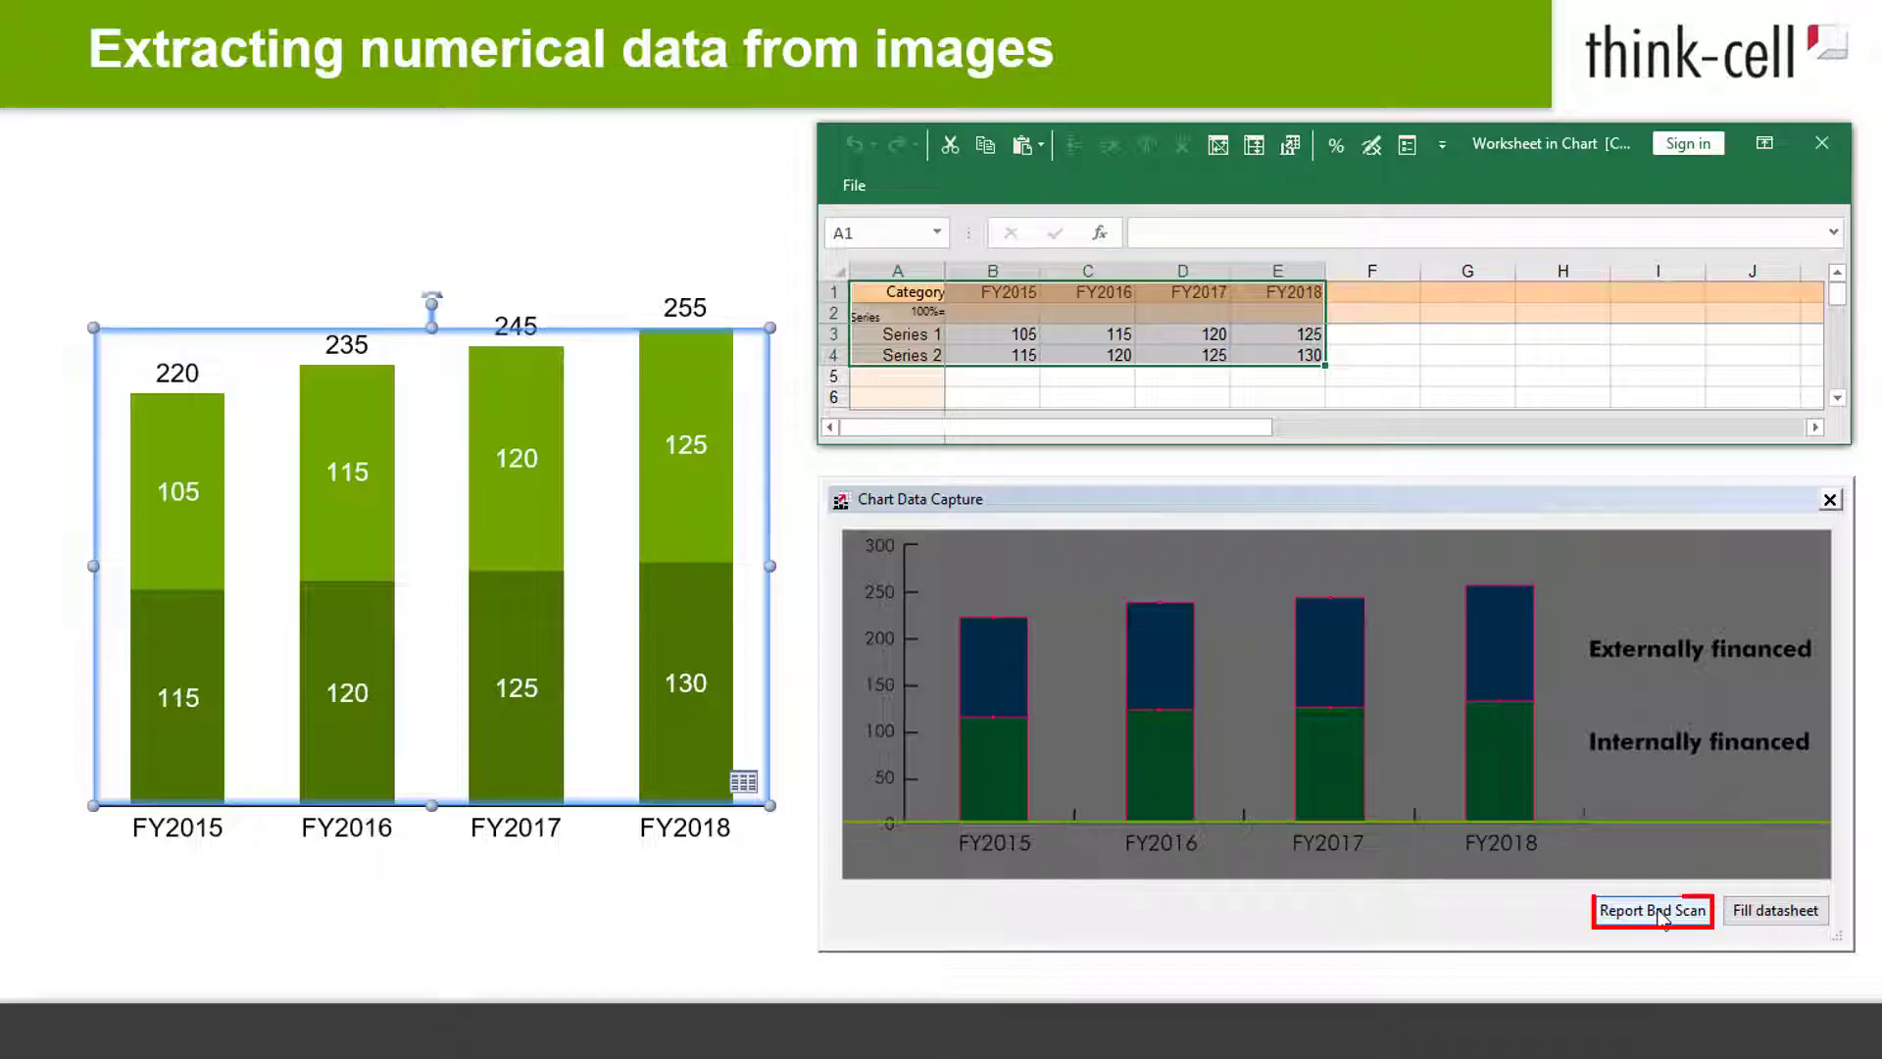
{"action": "left_click", "coordinate": [1652, 909]}
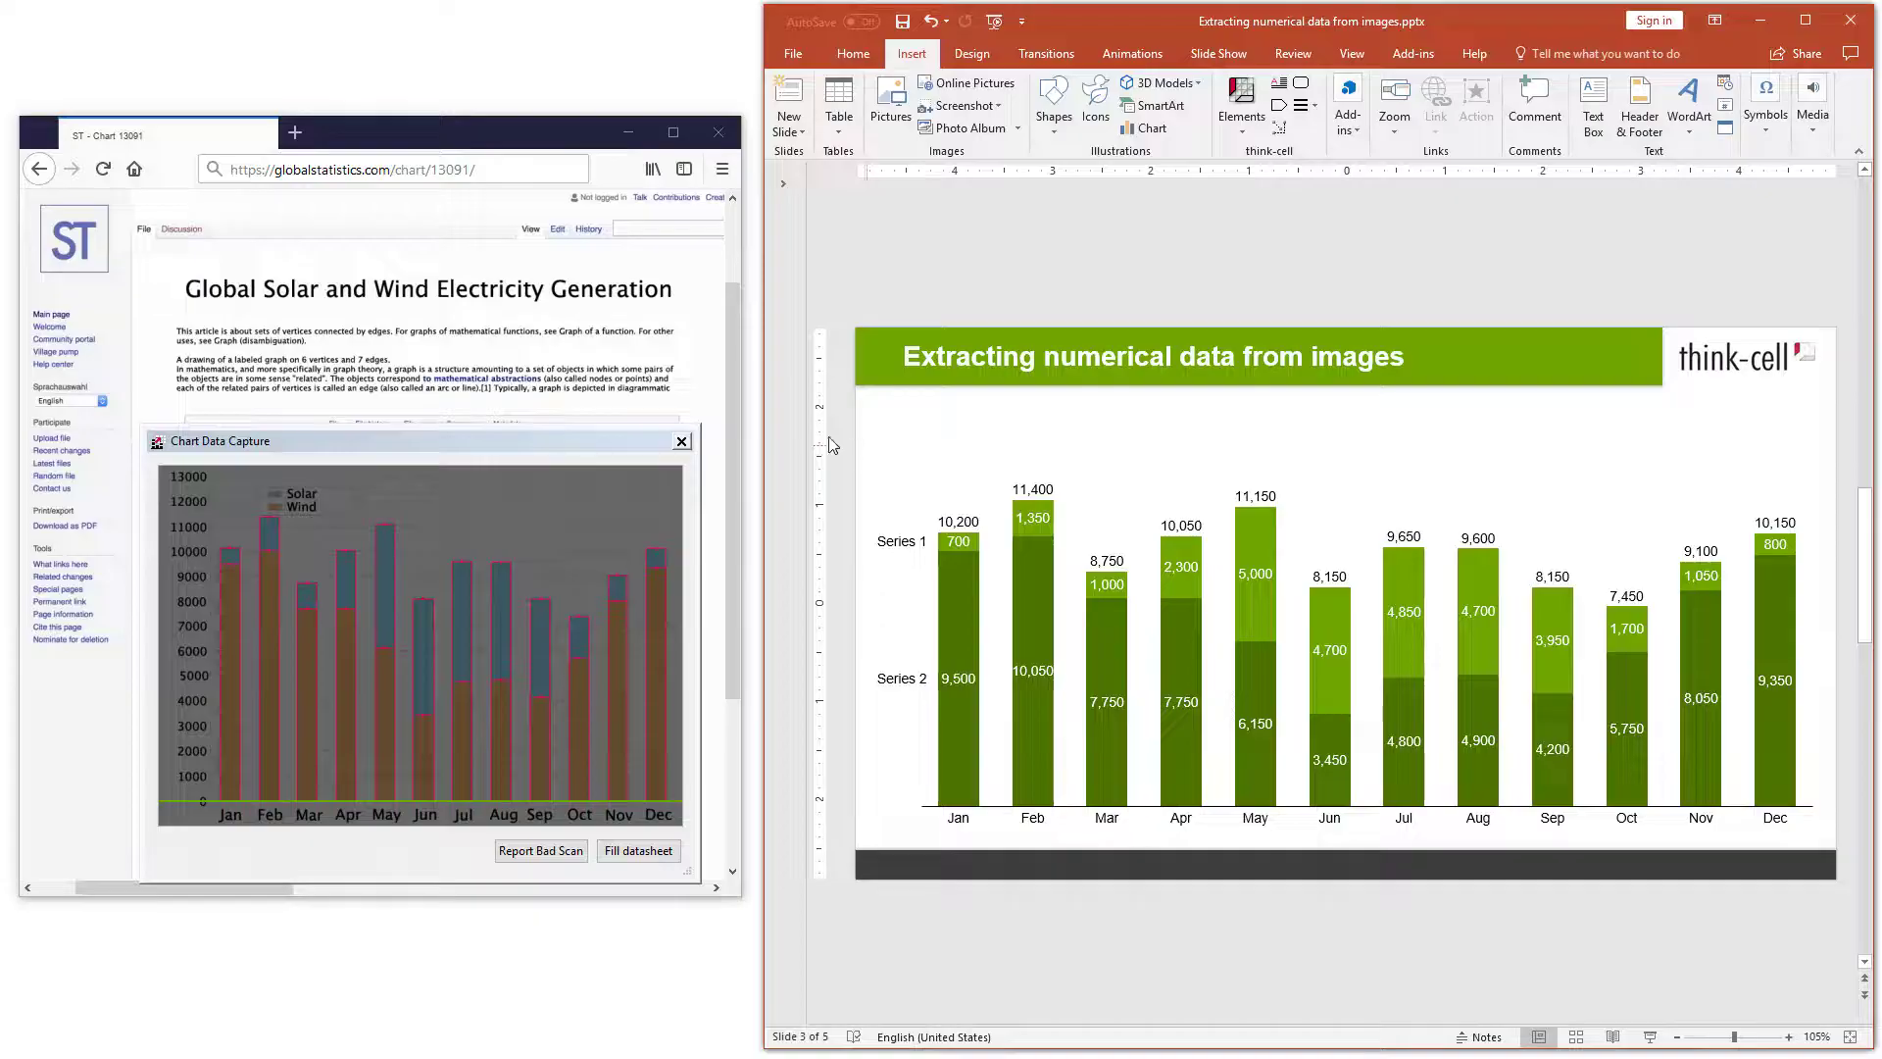
Rename Series 1 and Series 2 to Solar and Wind in the datasheet's column A.
{"action": "left_click", "coordinate": [681, 441]}
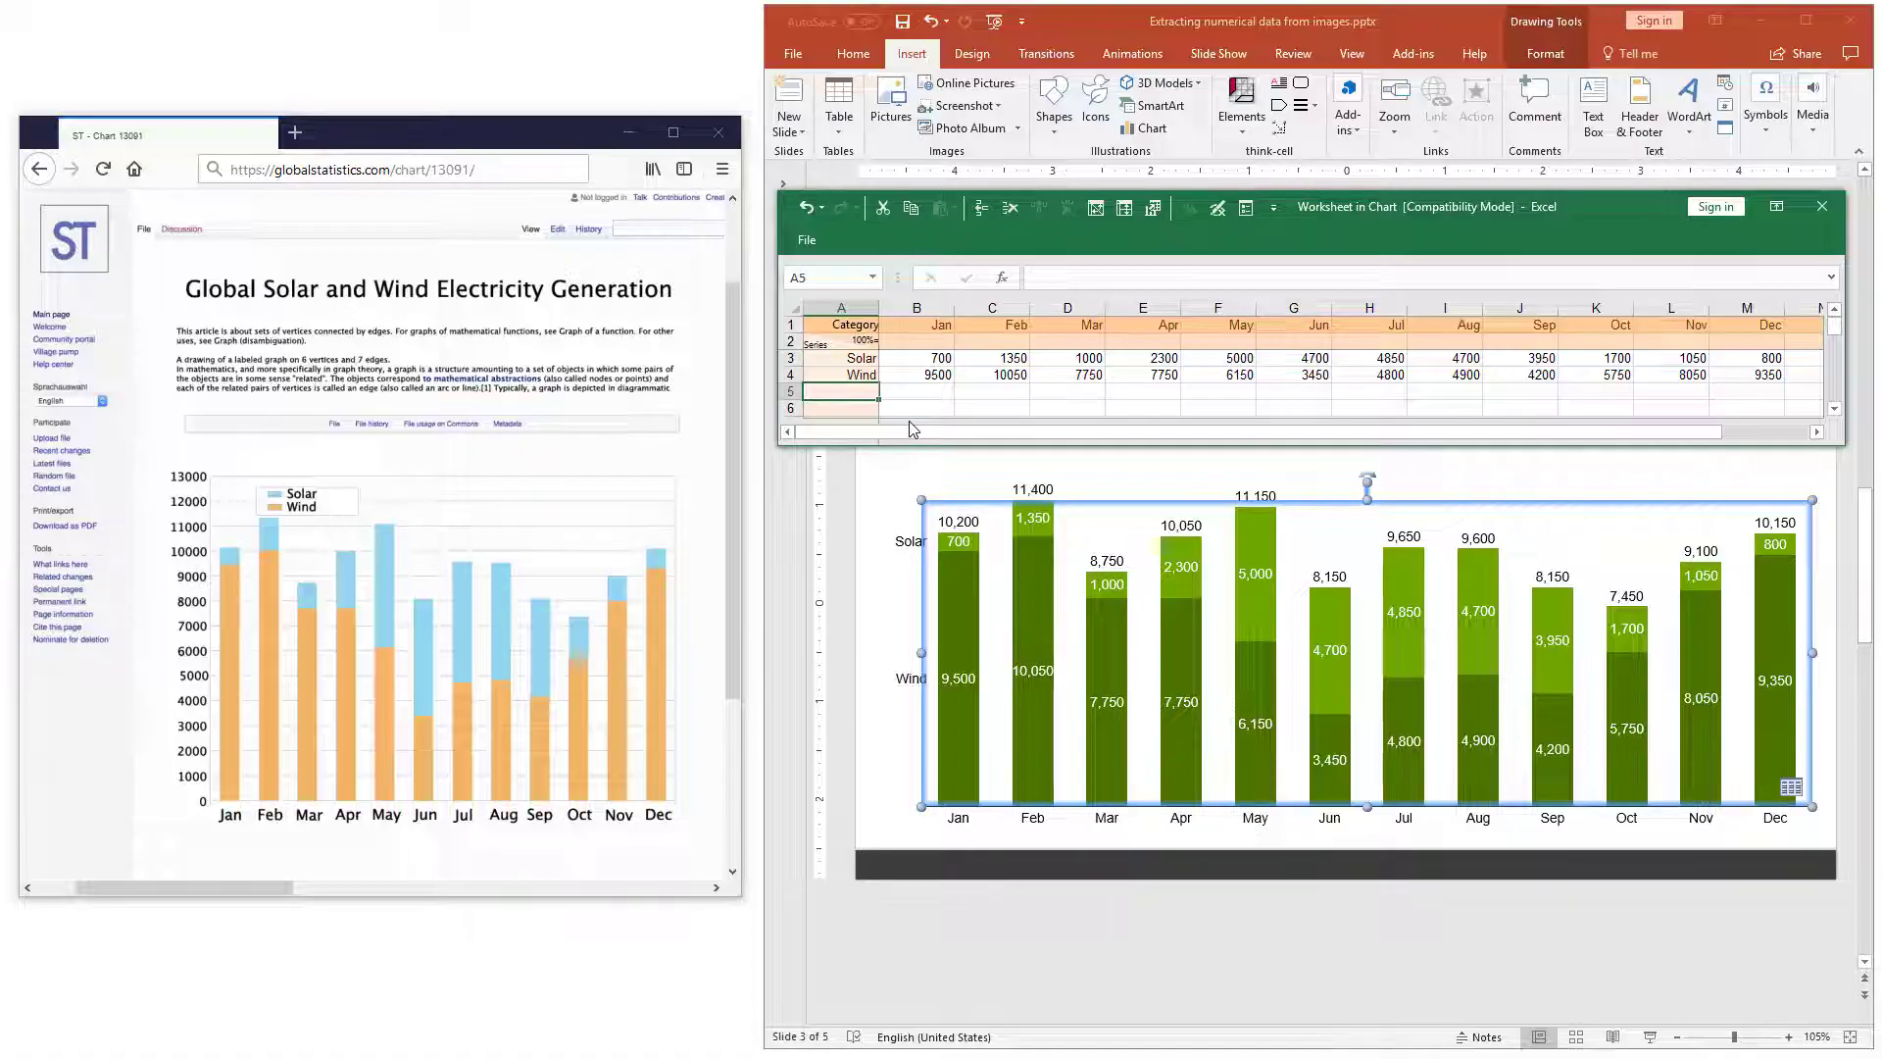
{"action": "left_click", "coordinate": [1821, 206]}
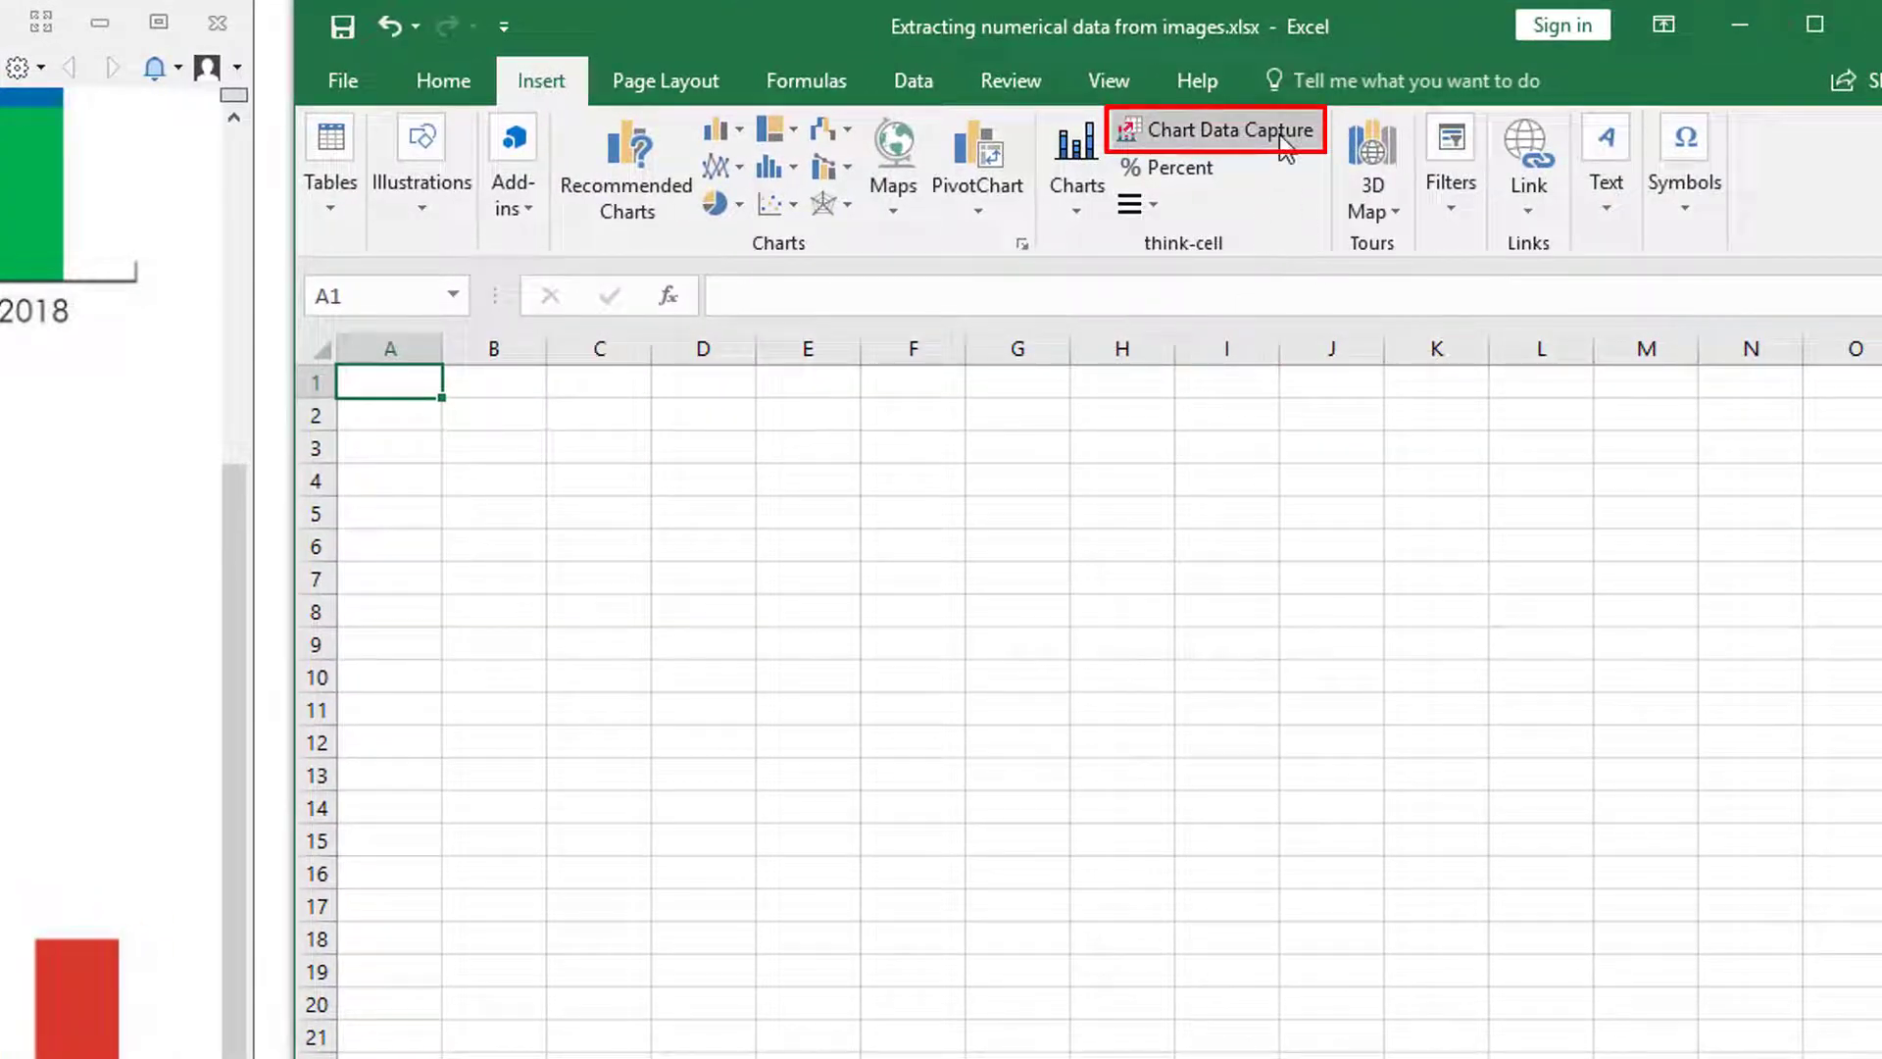
Capture the PDF's 2013–2018 stacked chart and paste its three series rows into Excel.
{"action": "left_click", "coordinate": [1216, 129]}
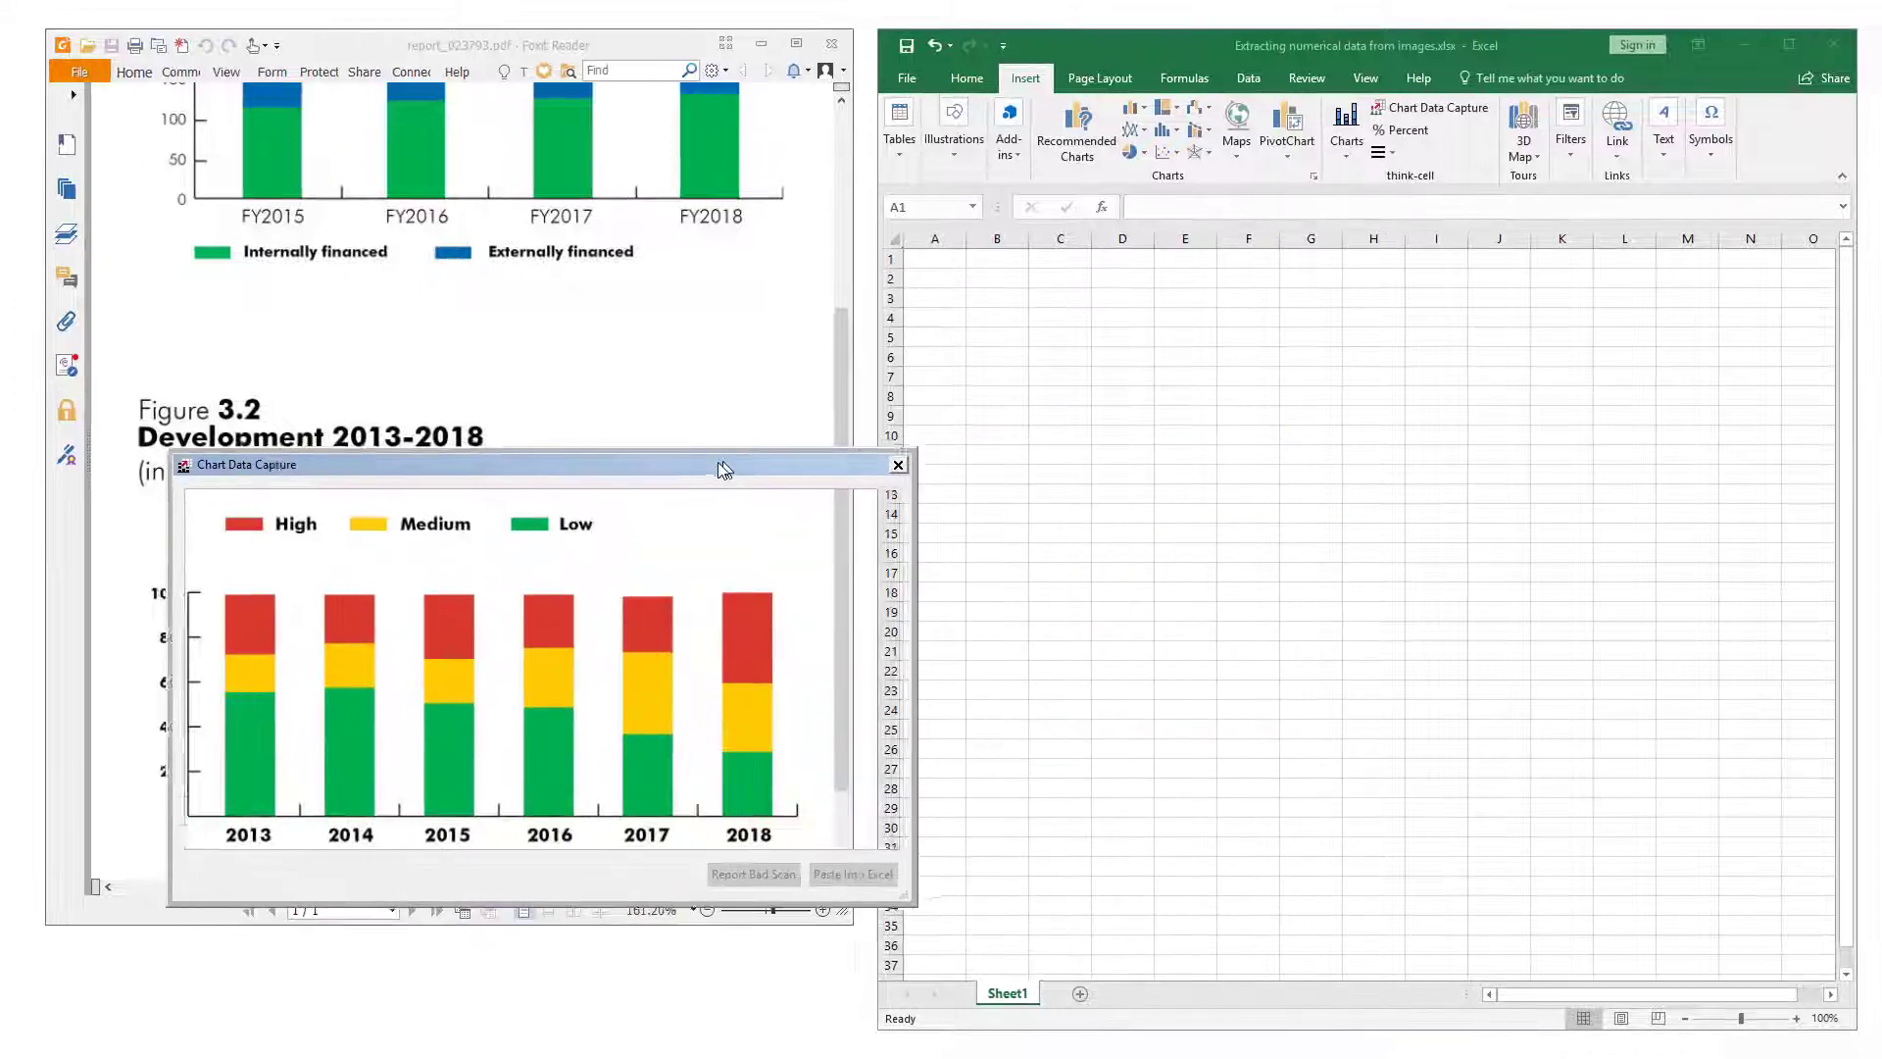
{"action": "left_click", "coordinate": [786, 868]}
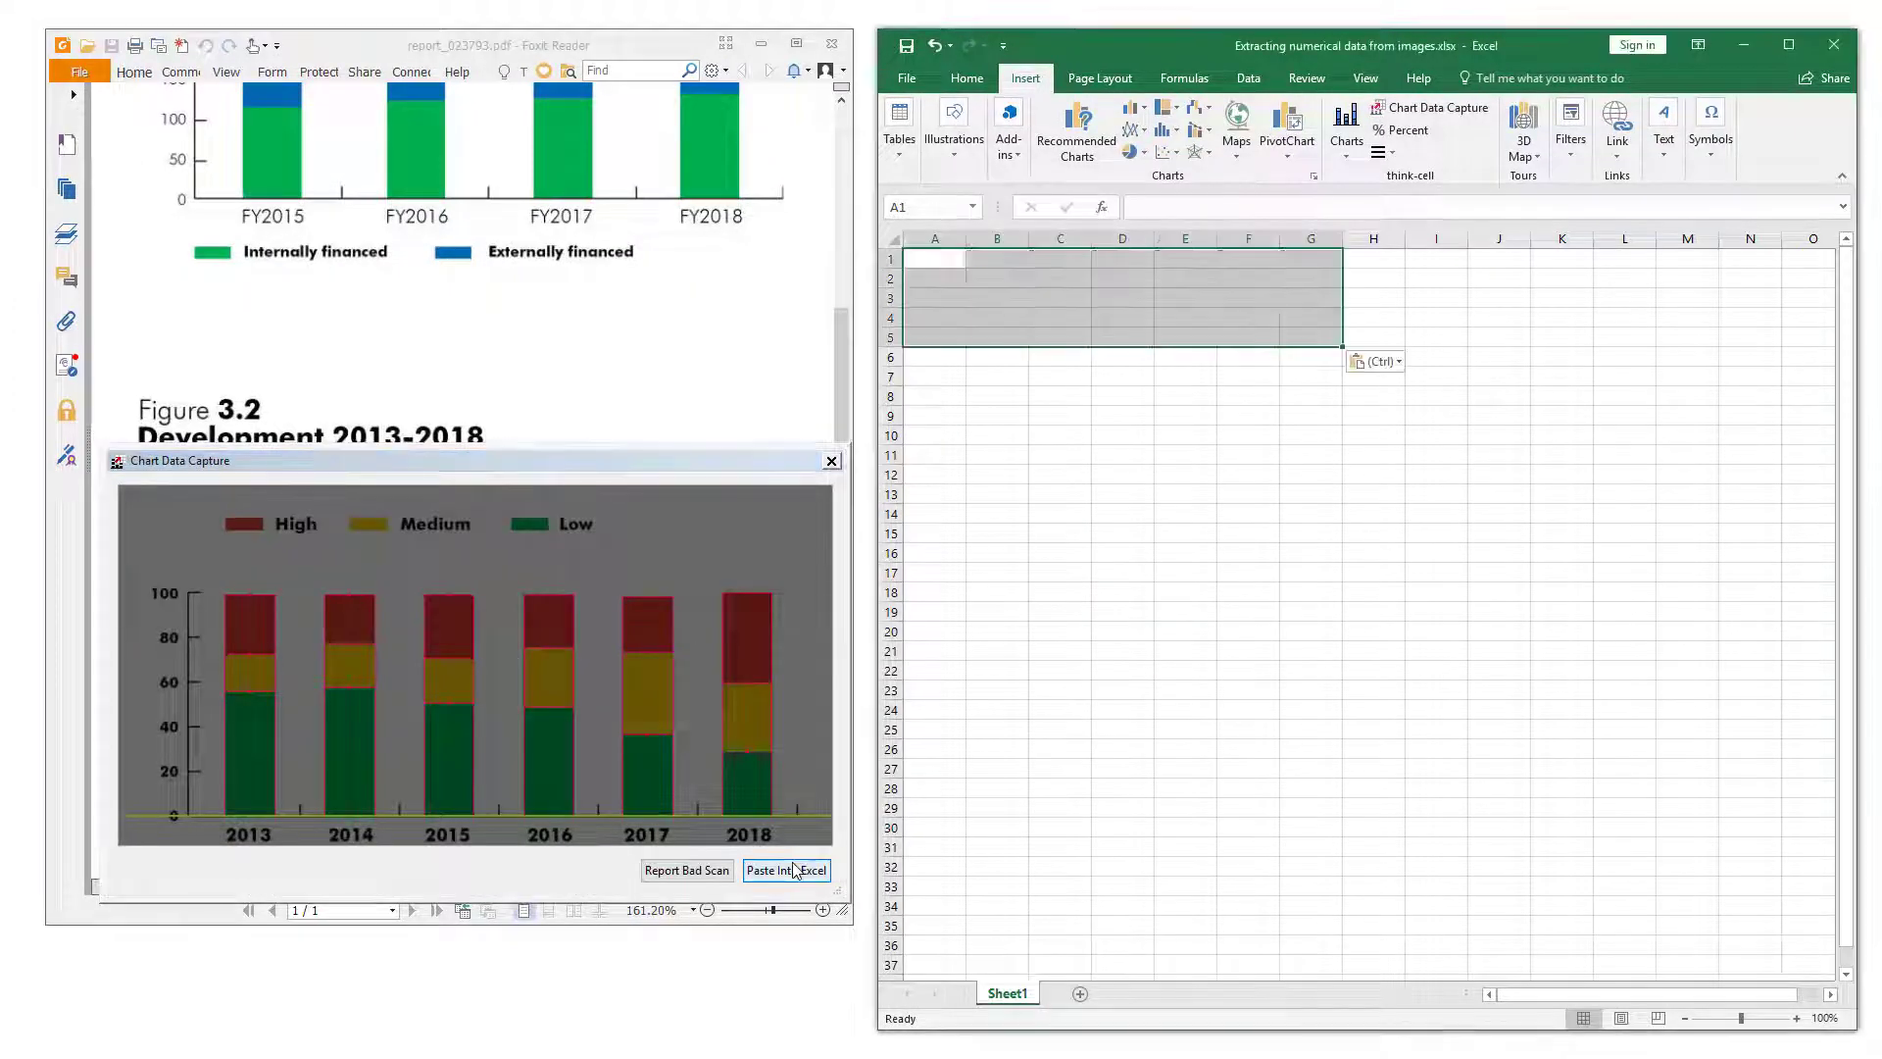
{"action": "left_click", "coordinate": [786, 868]}
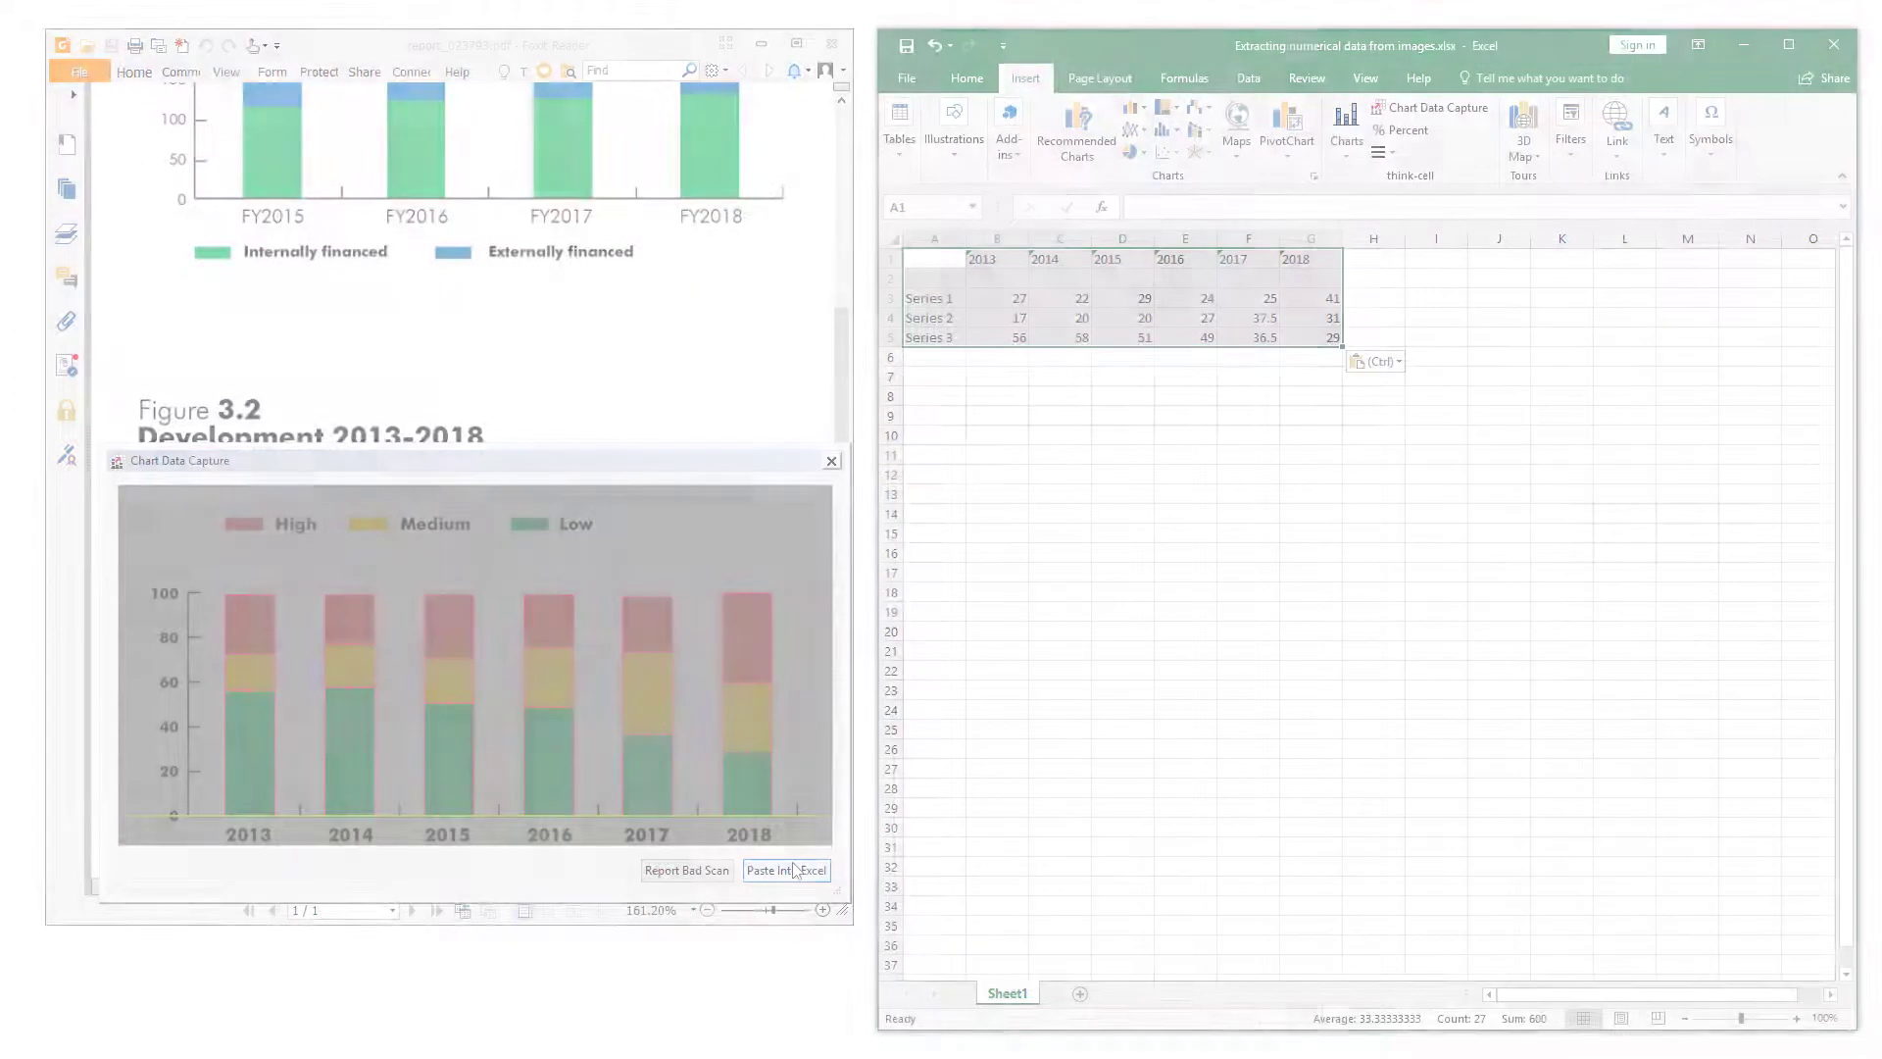